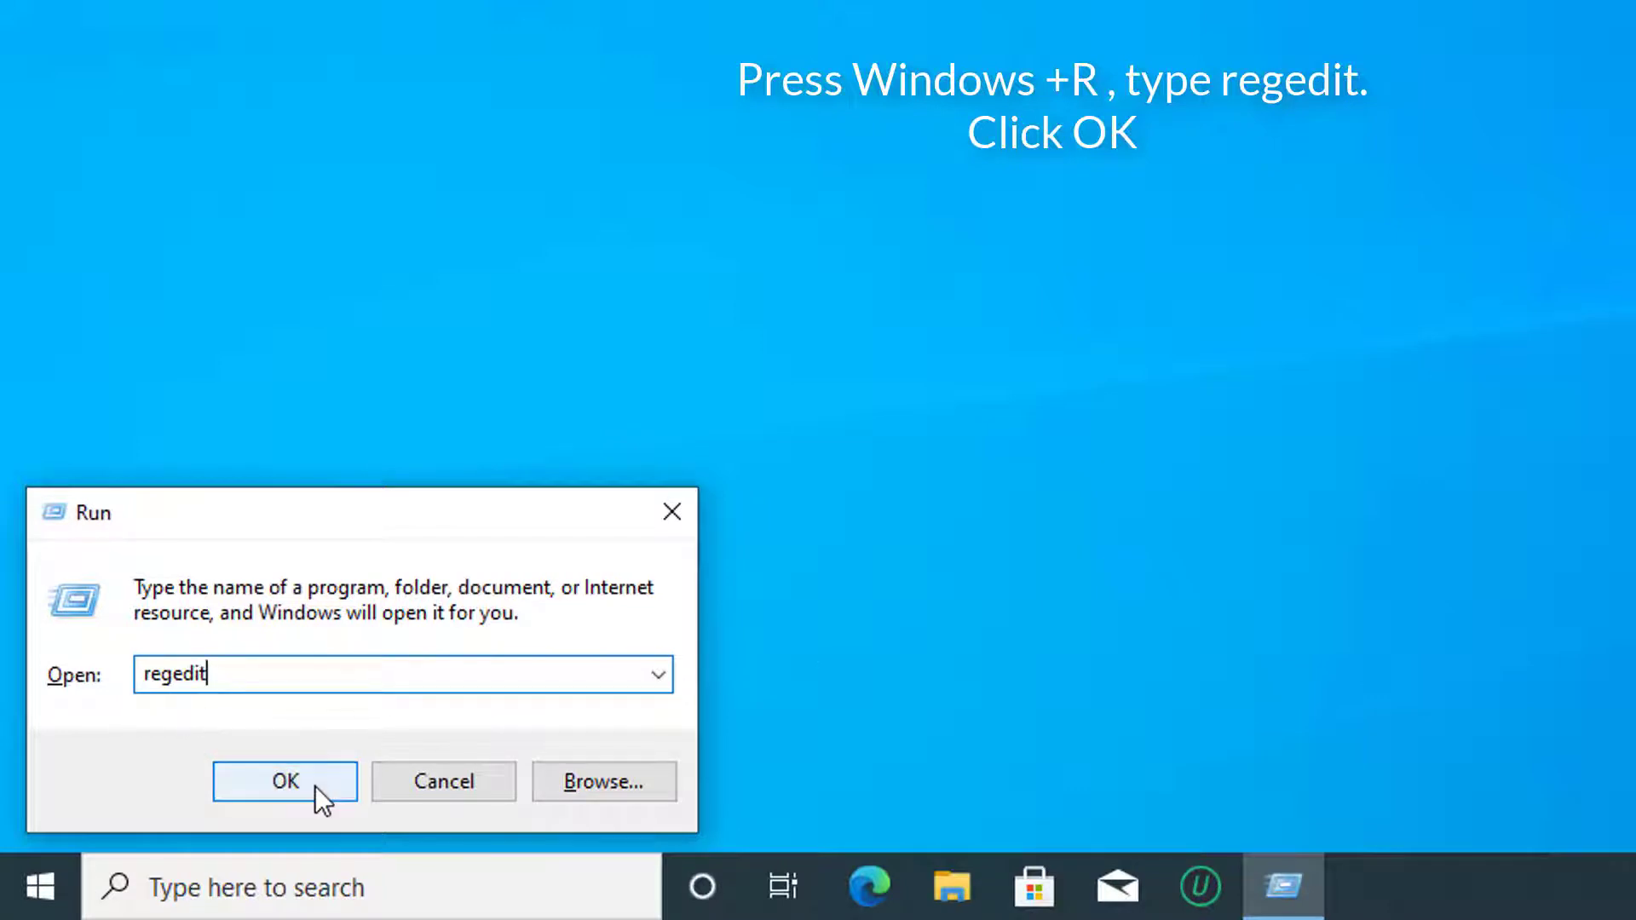
Step: Launch regedit and select the GroupOrderList key under CurrentControlSet\Control
click(285, 781)
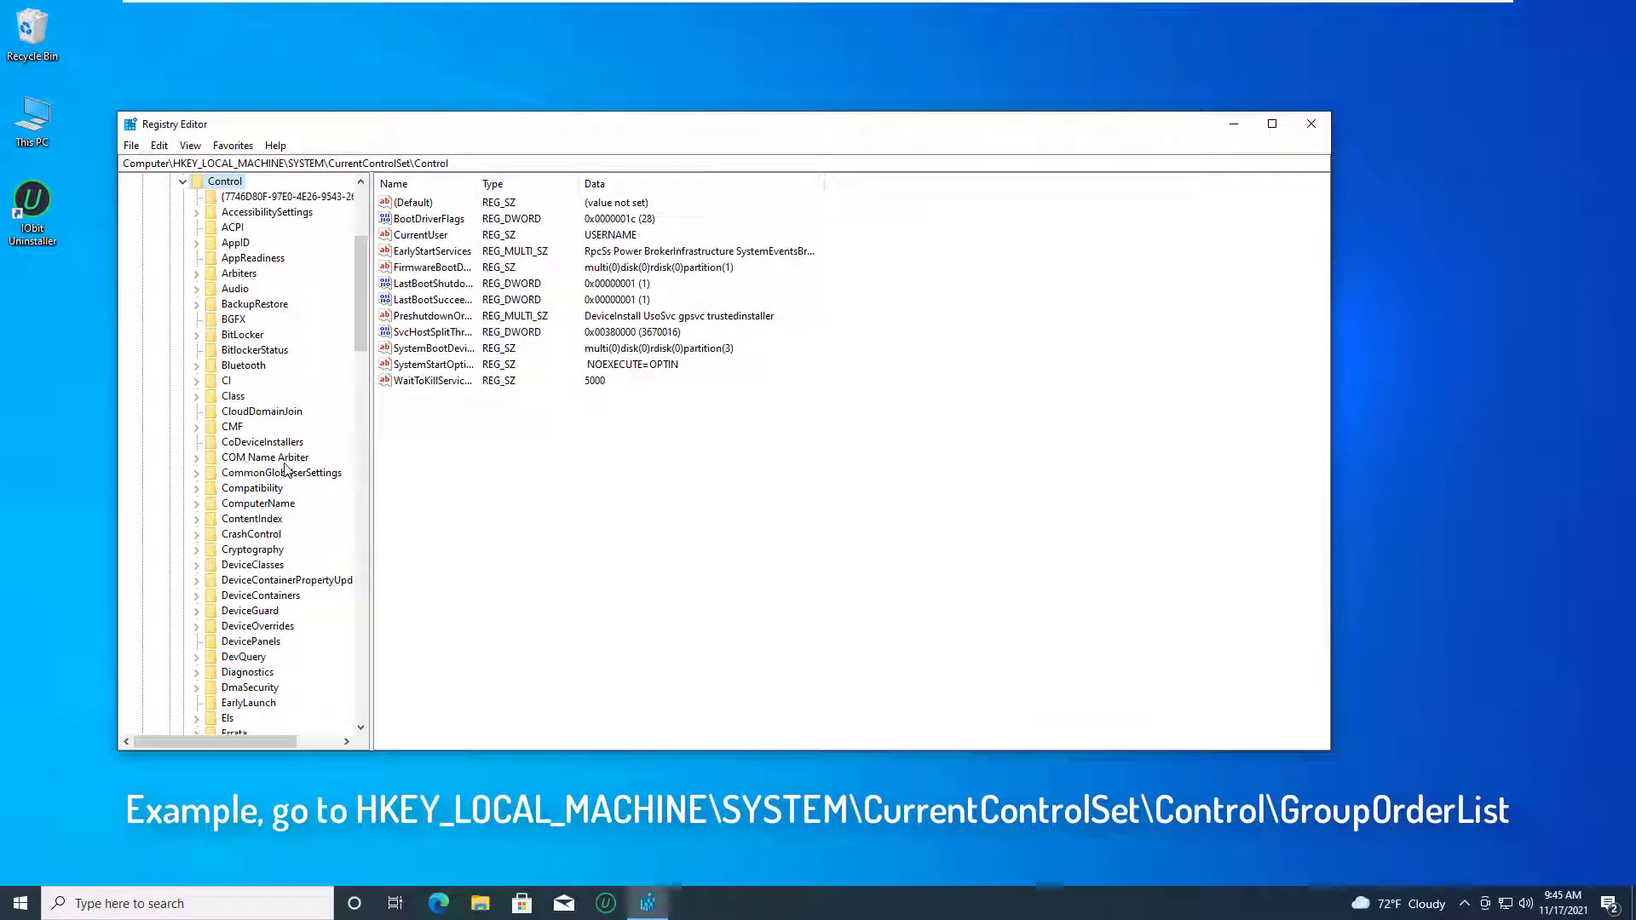
click(255, 488)
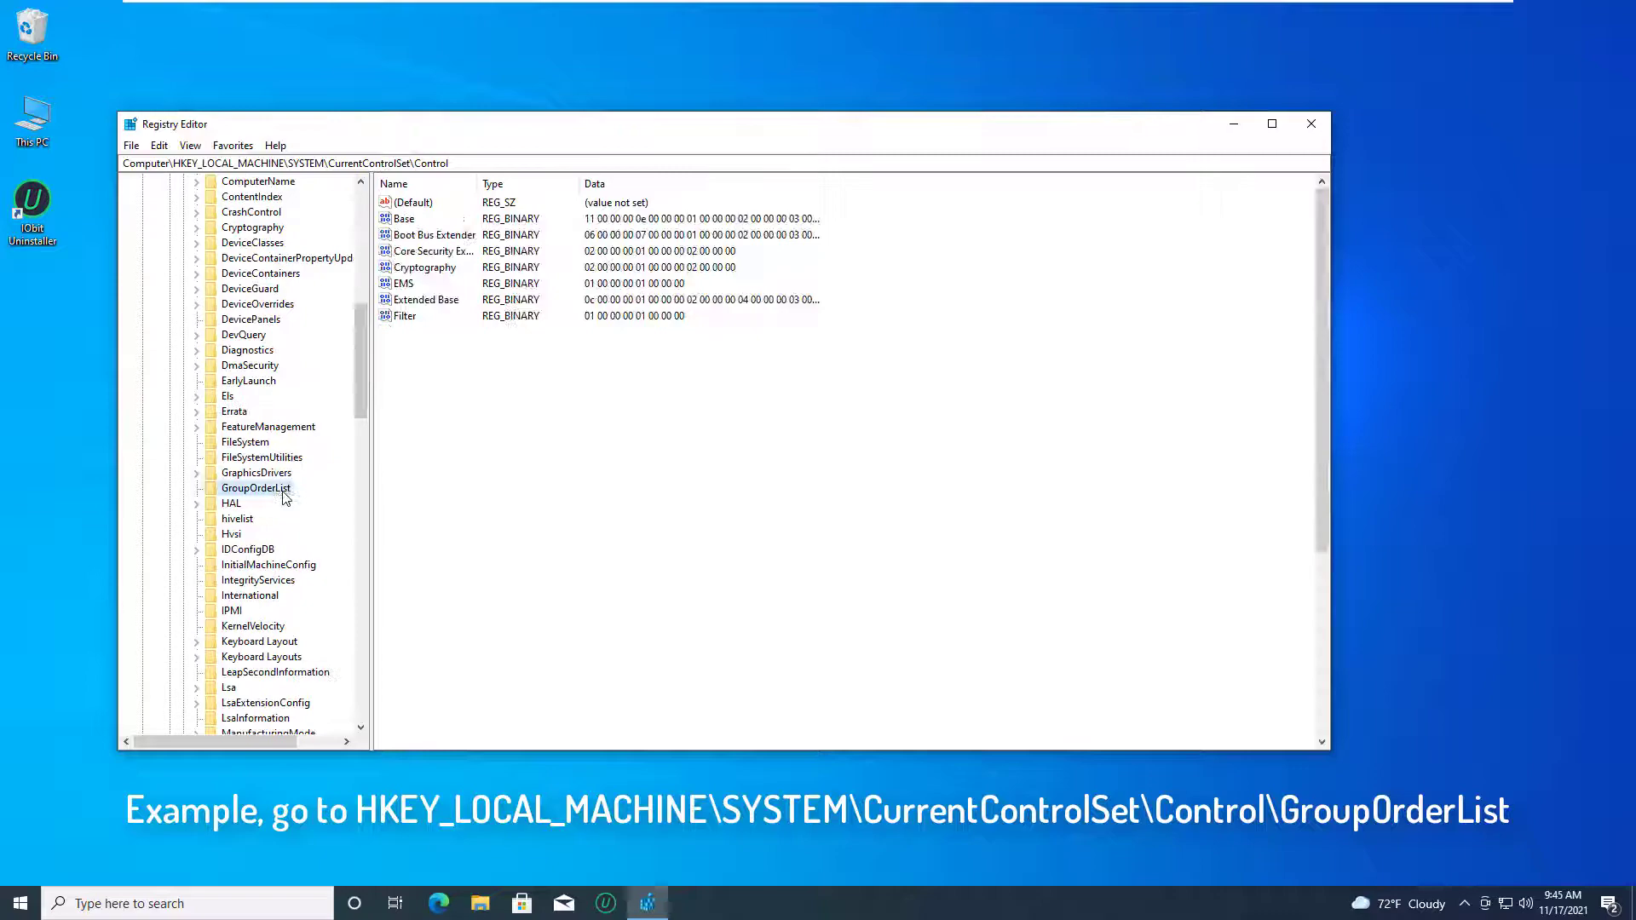
click(256, 488)
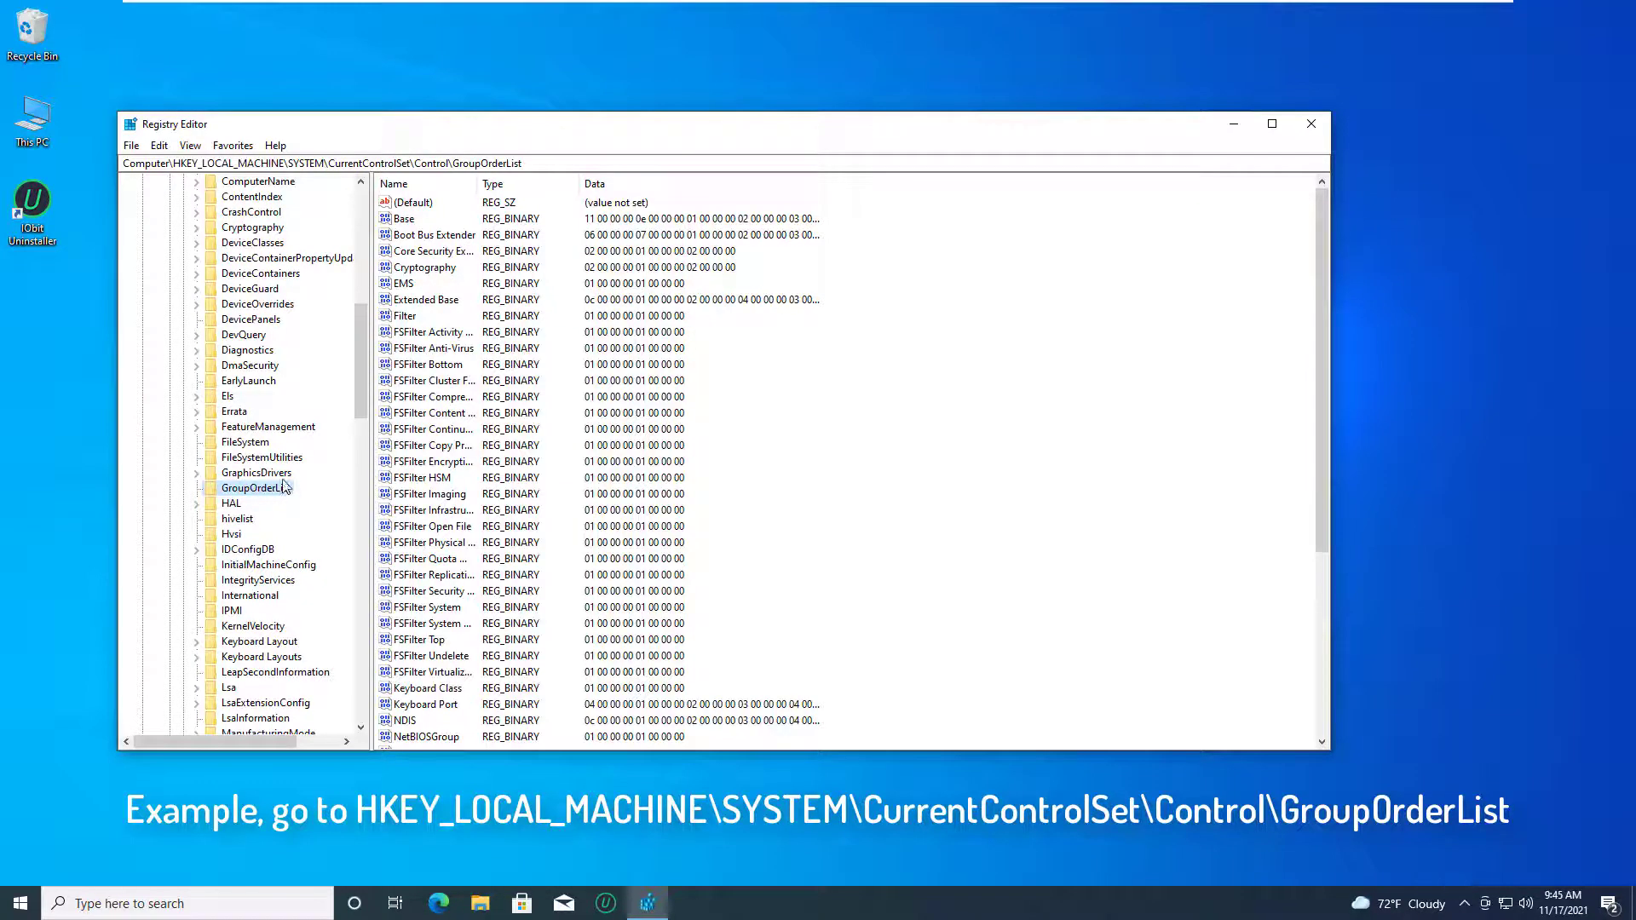
Step: Export the GroupOrderList branch to the Desktop as backup.reg
right_click(251, 487)
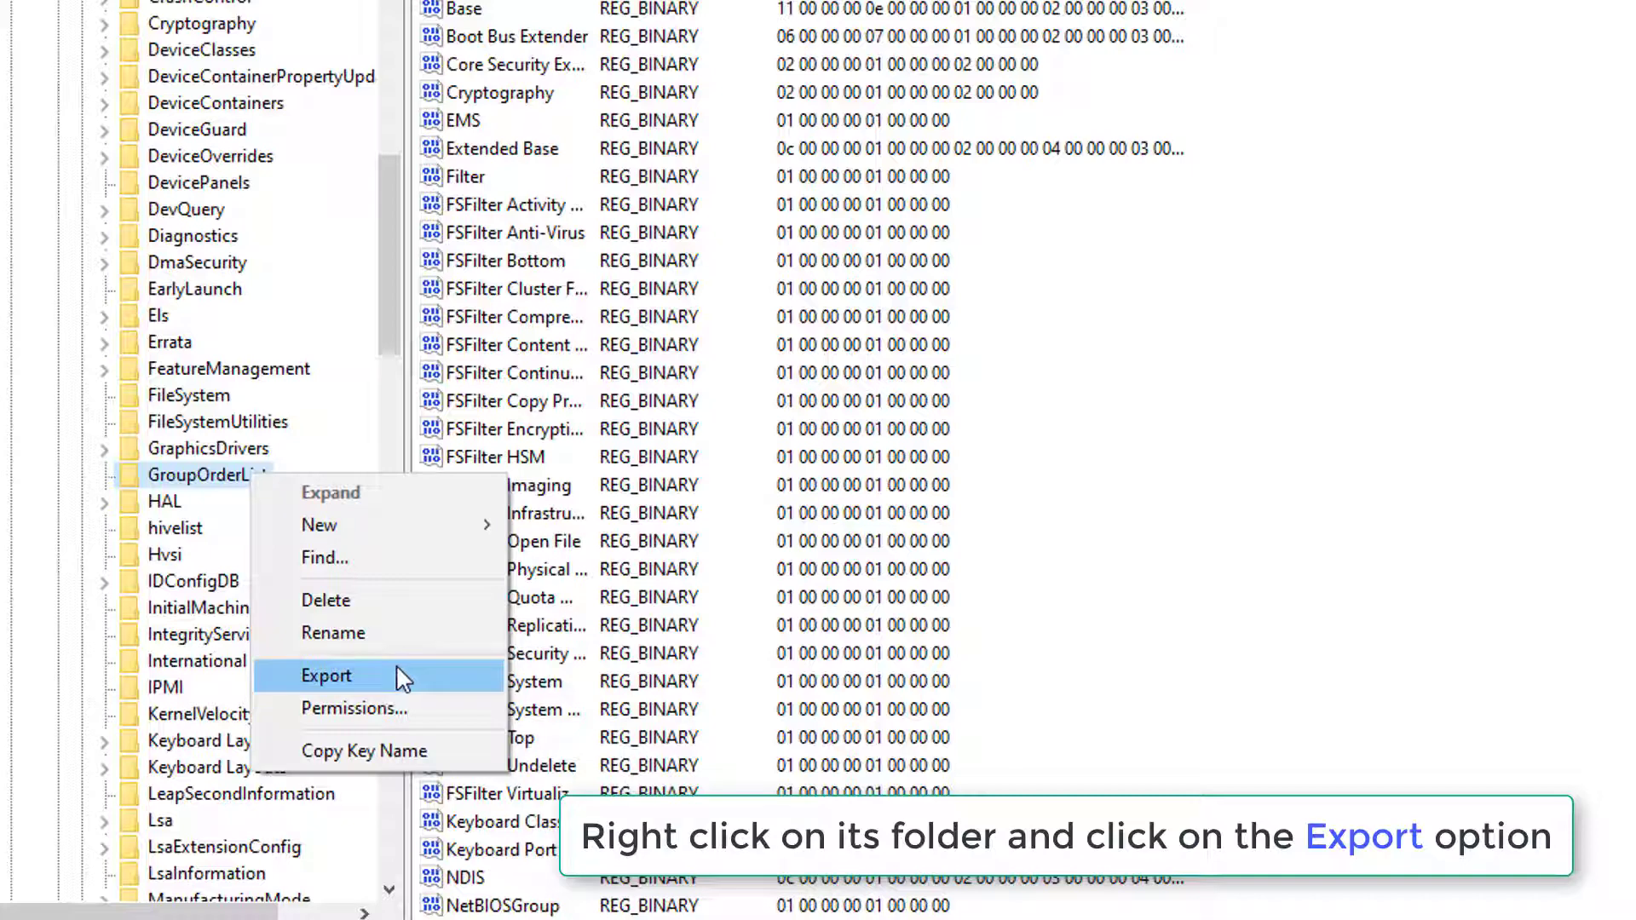
click(326, 675)
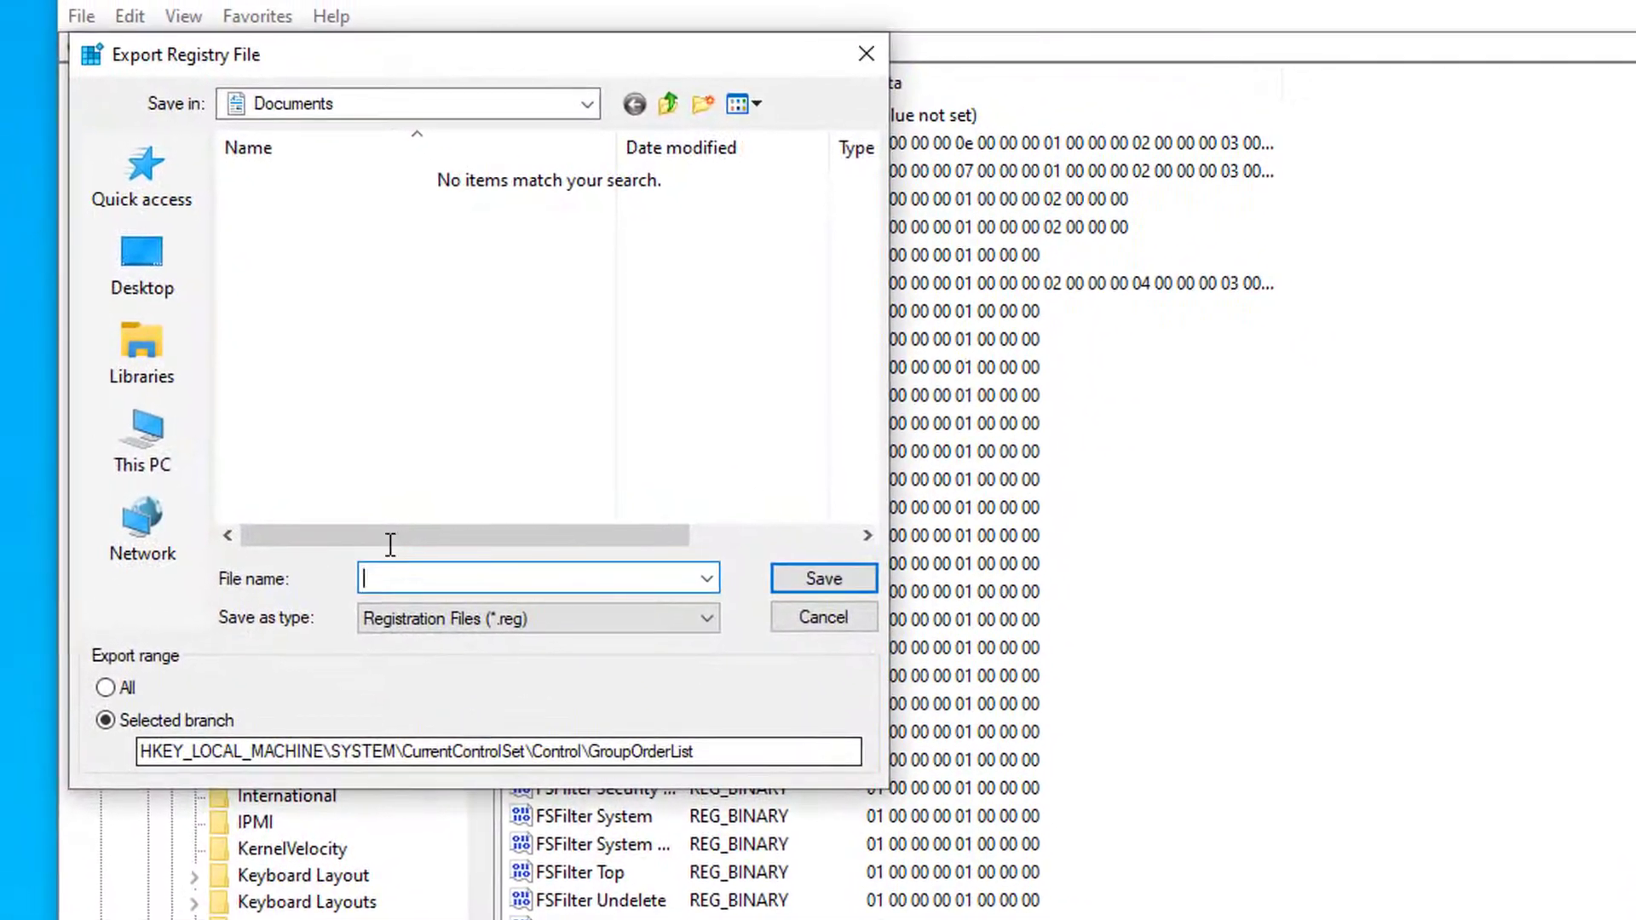
click(142, 264)
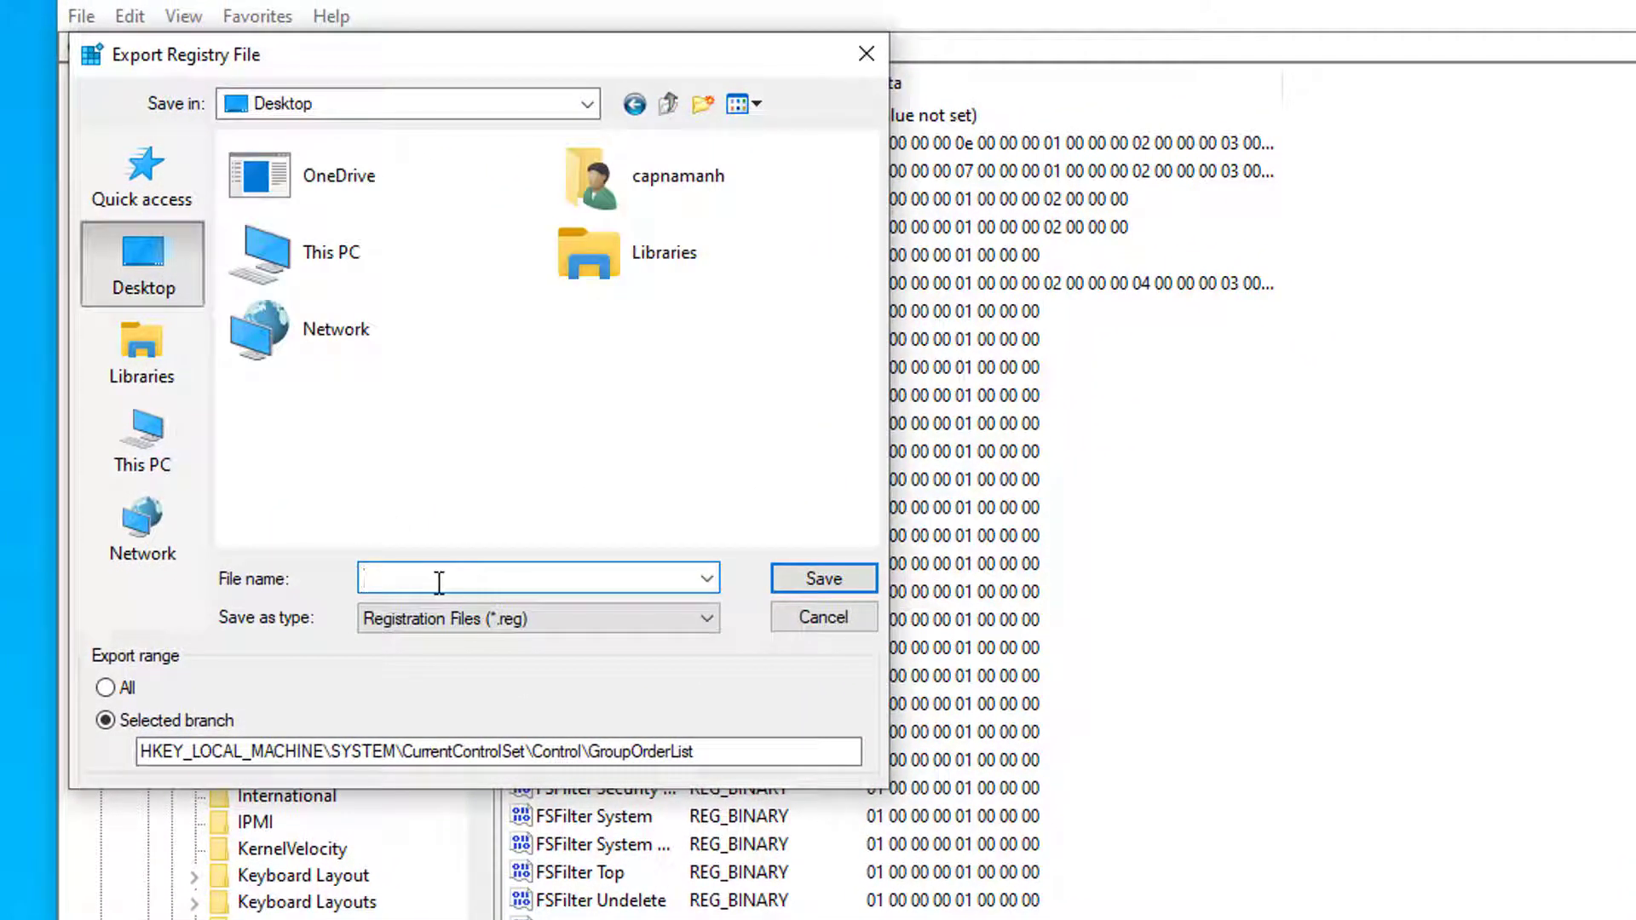
text(back)
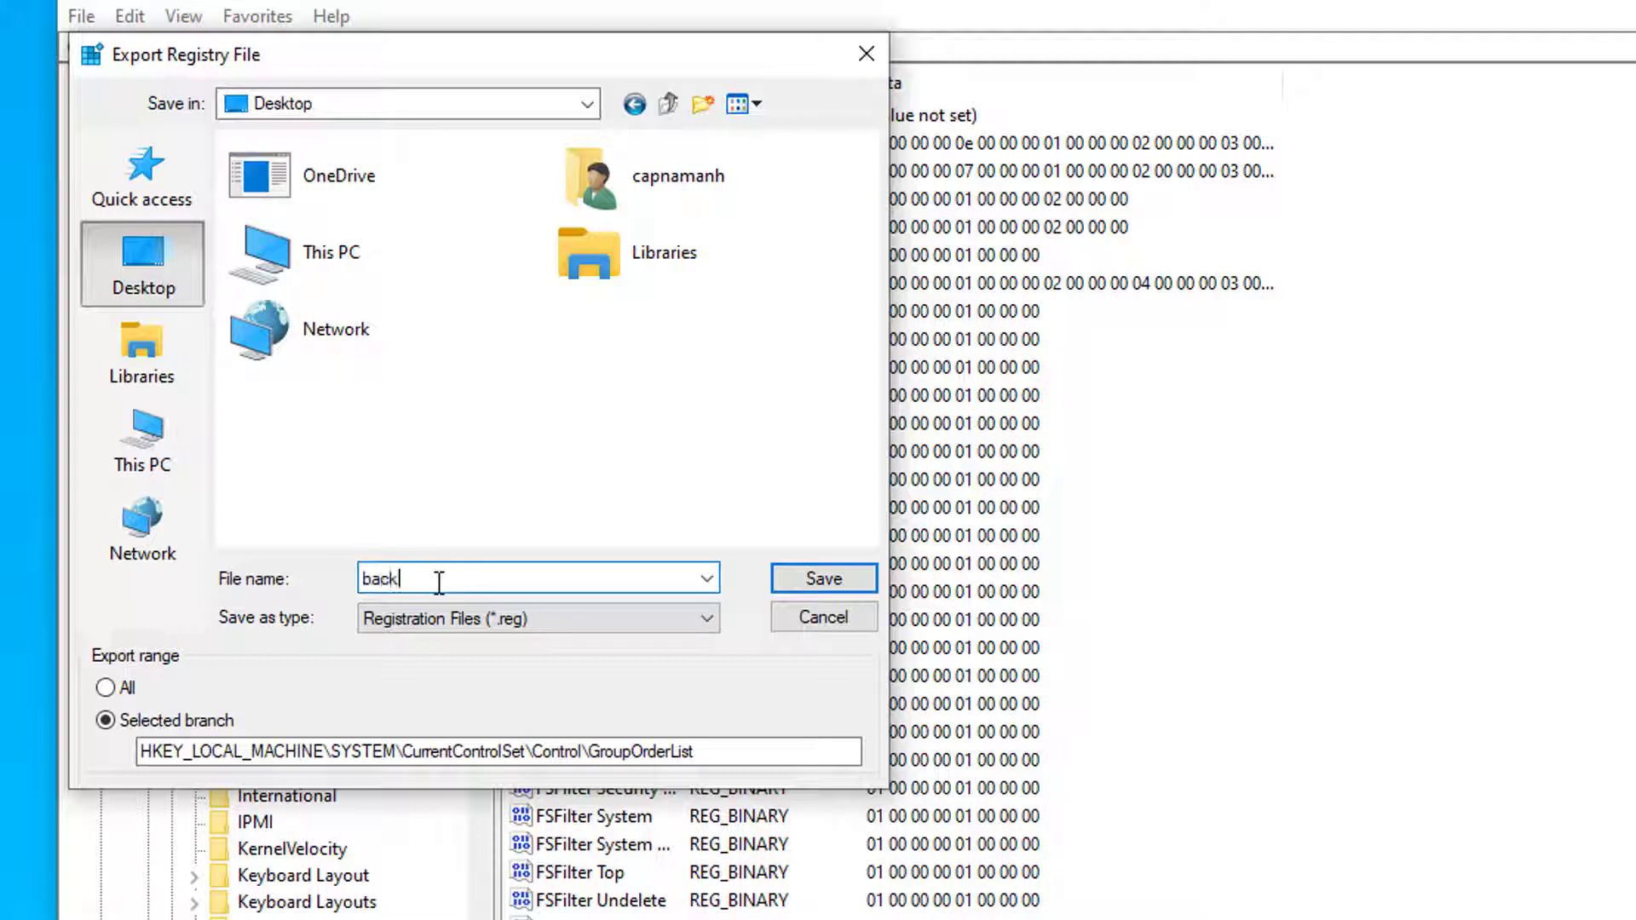
text(up)
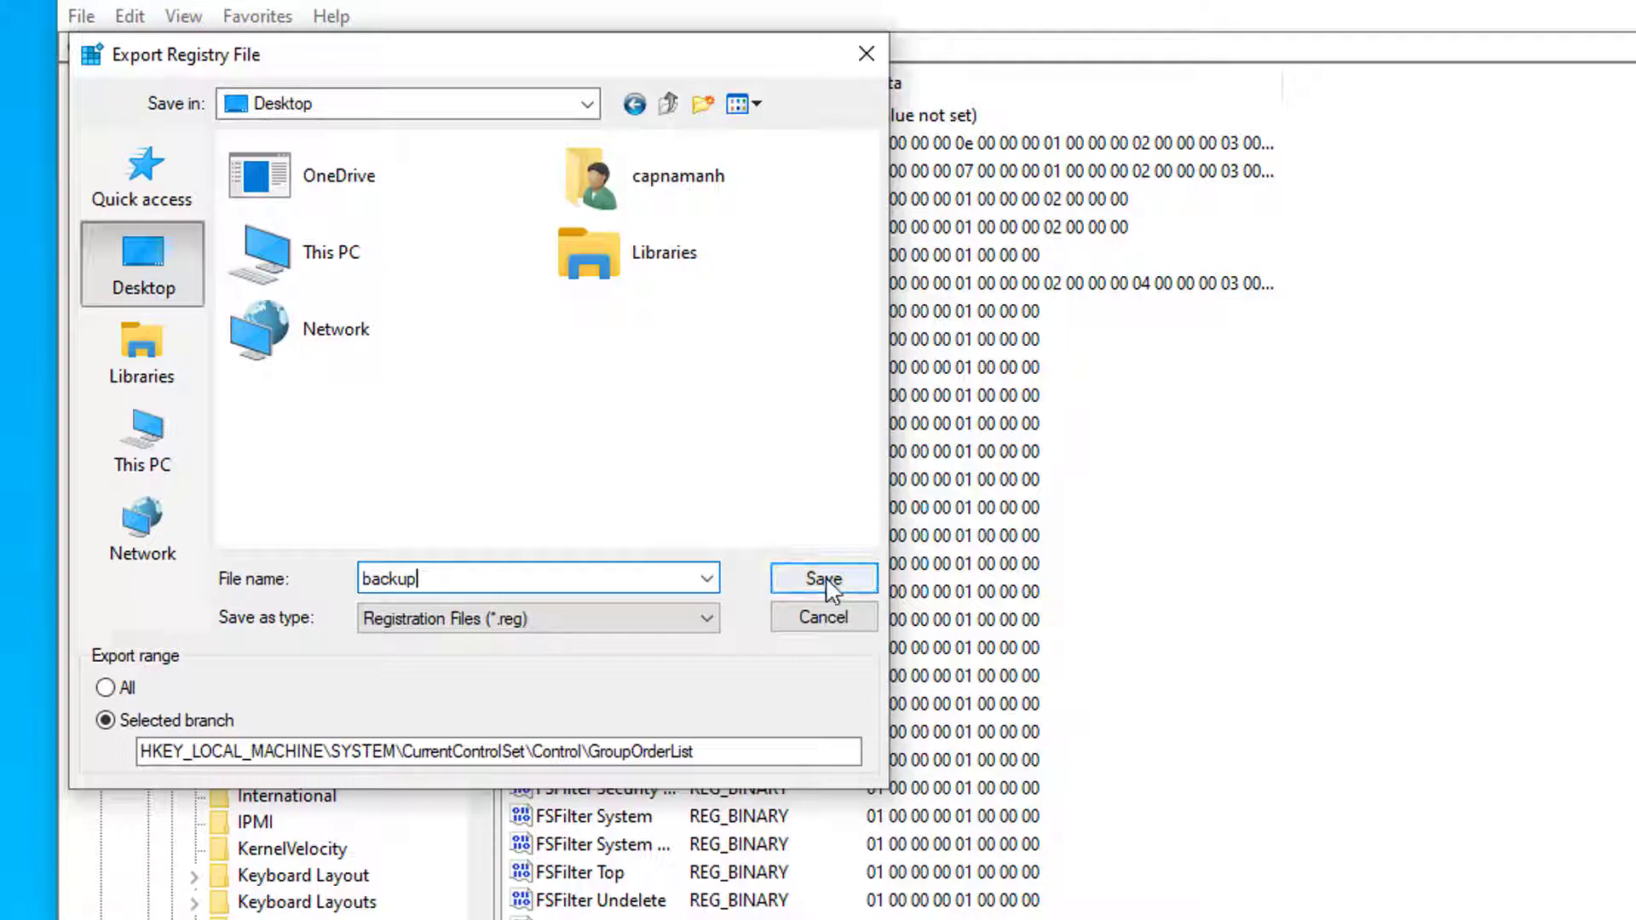
click(823, 579)
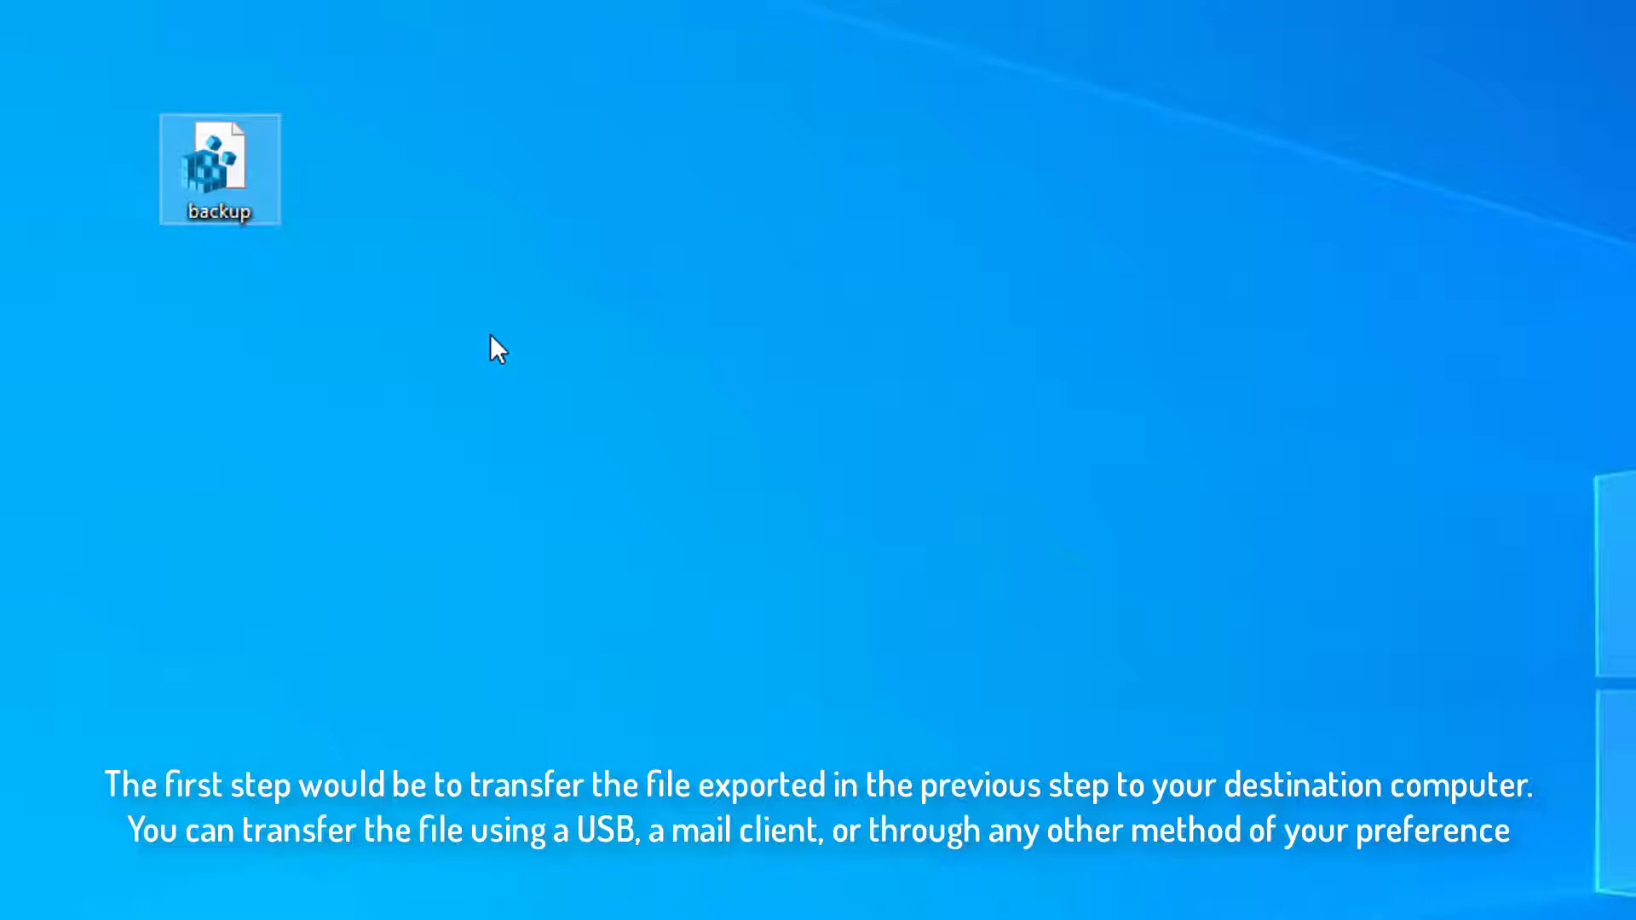
mouse_move(511, 343)
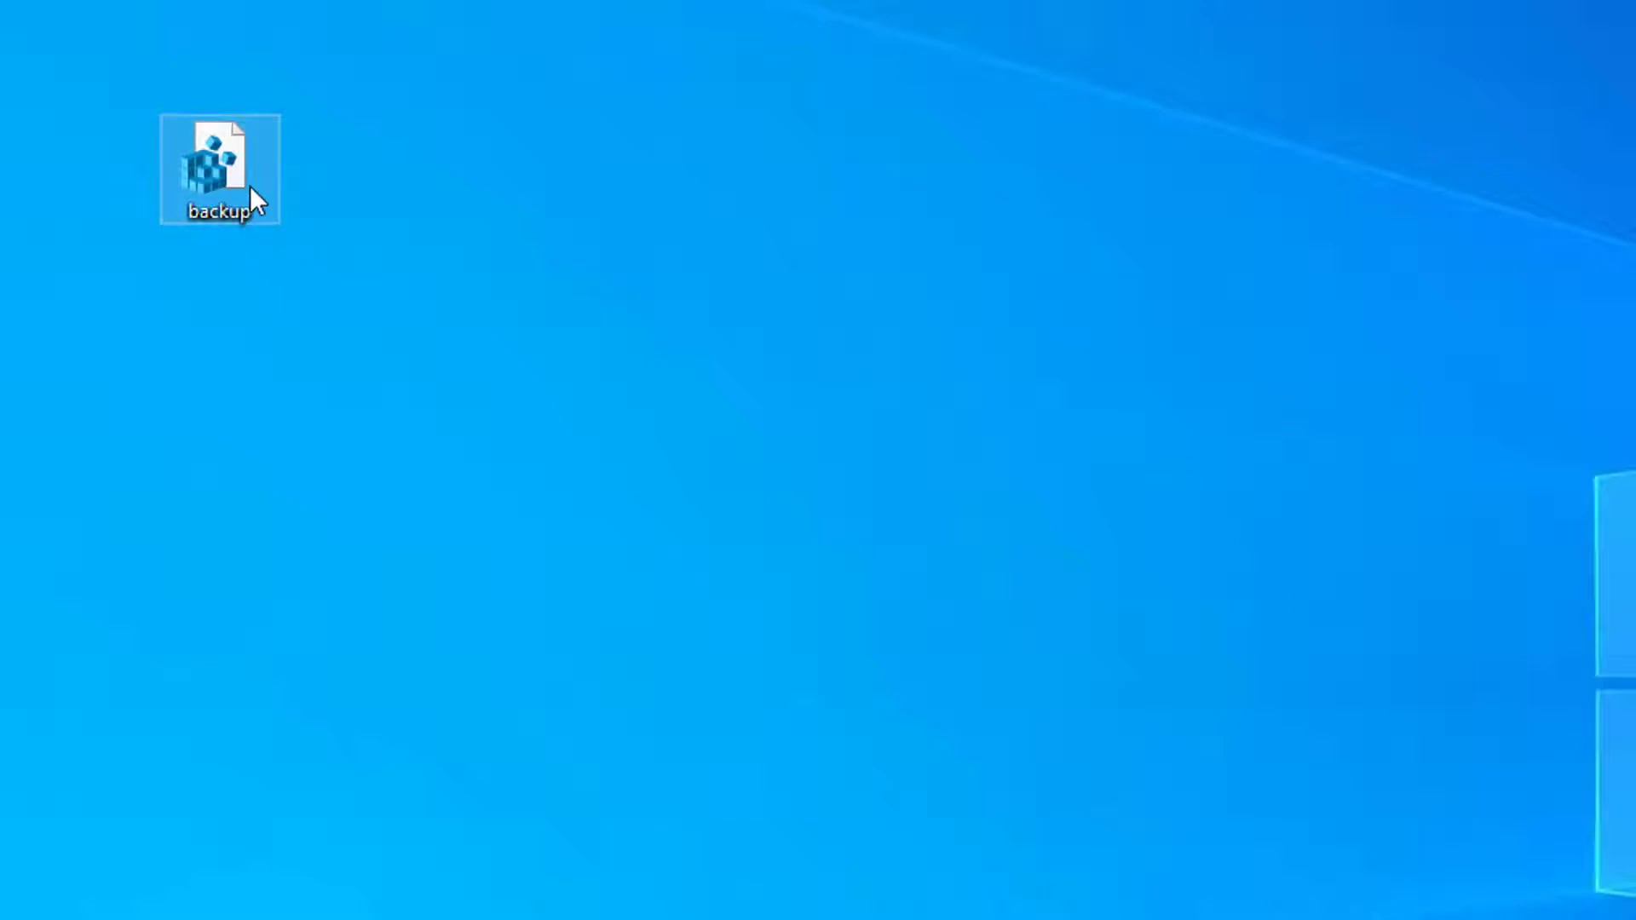
Step: Edit backup.reg in Notepad and copy the Extended Base hex data
right_click(219, 169)
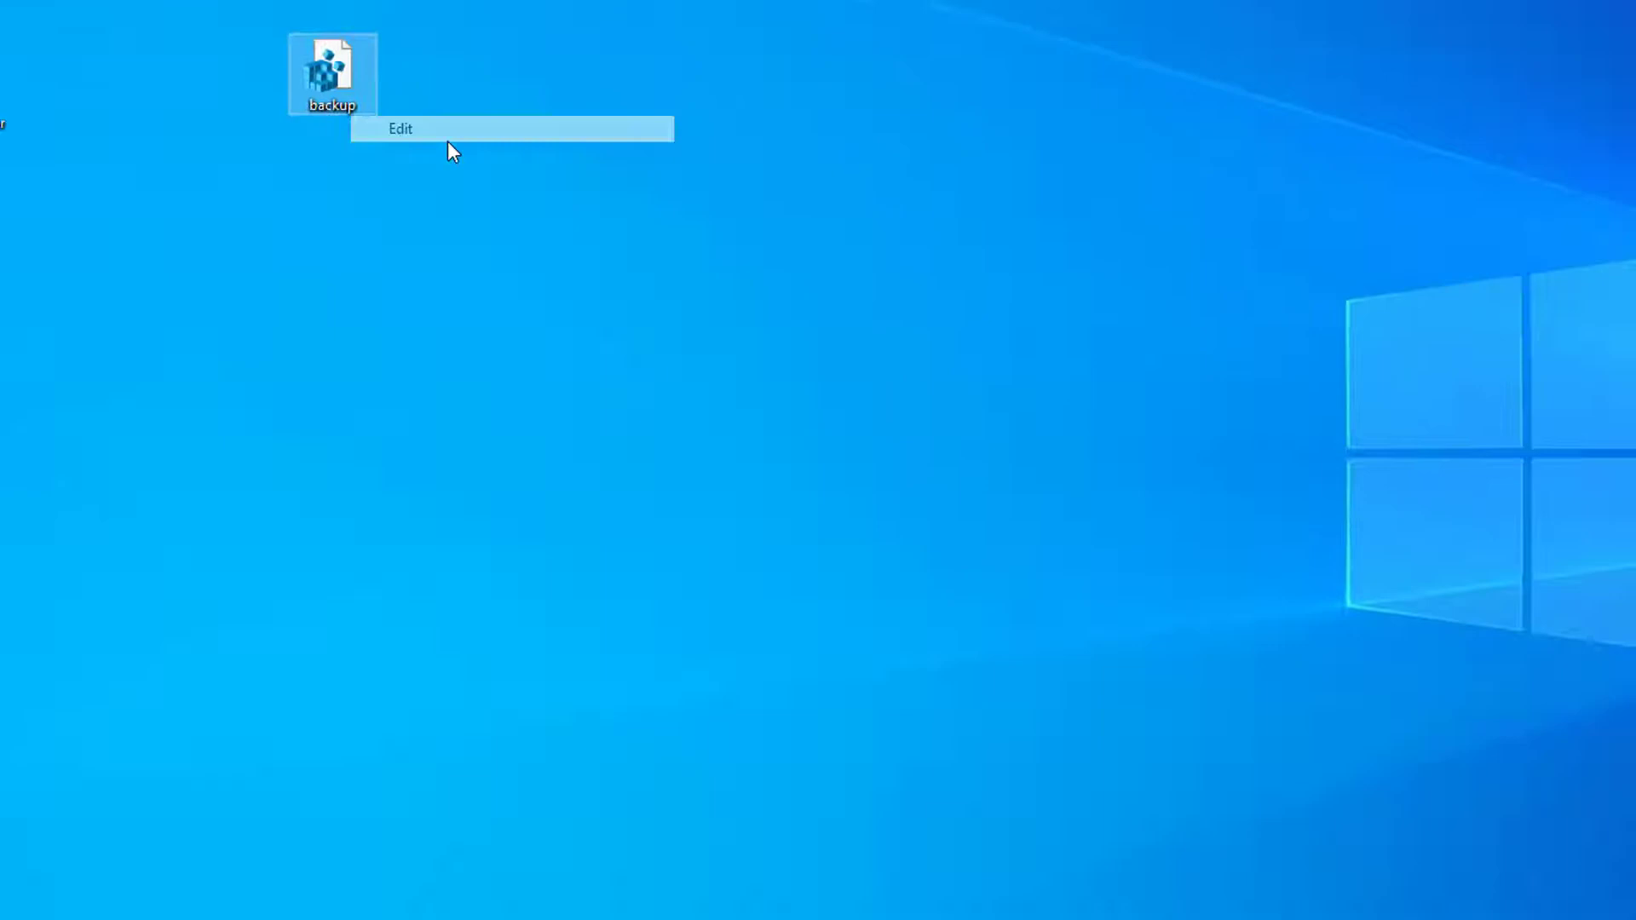
click(401, 128)
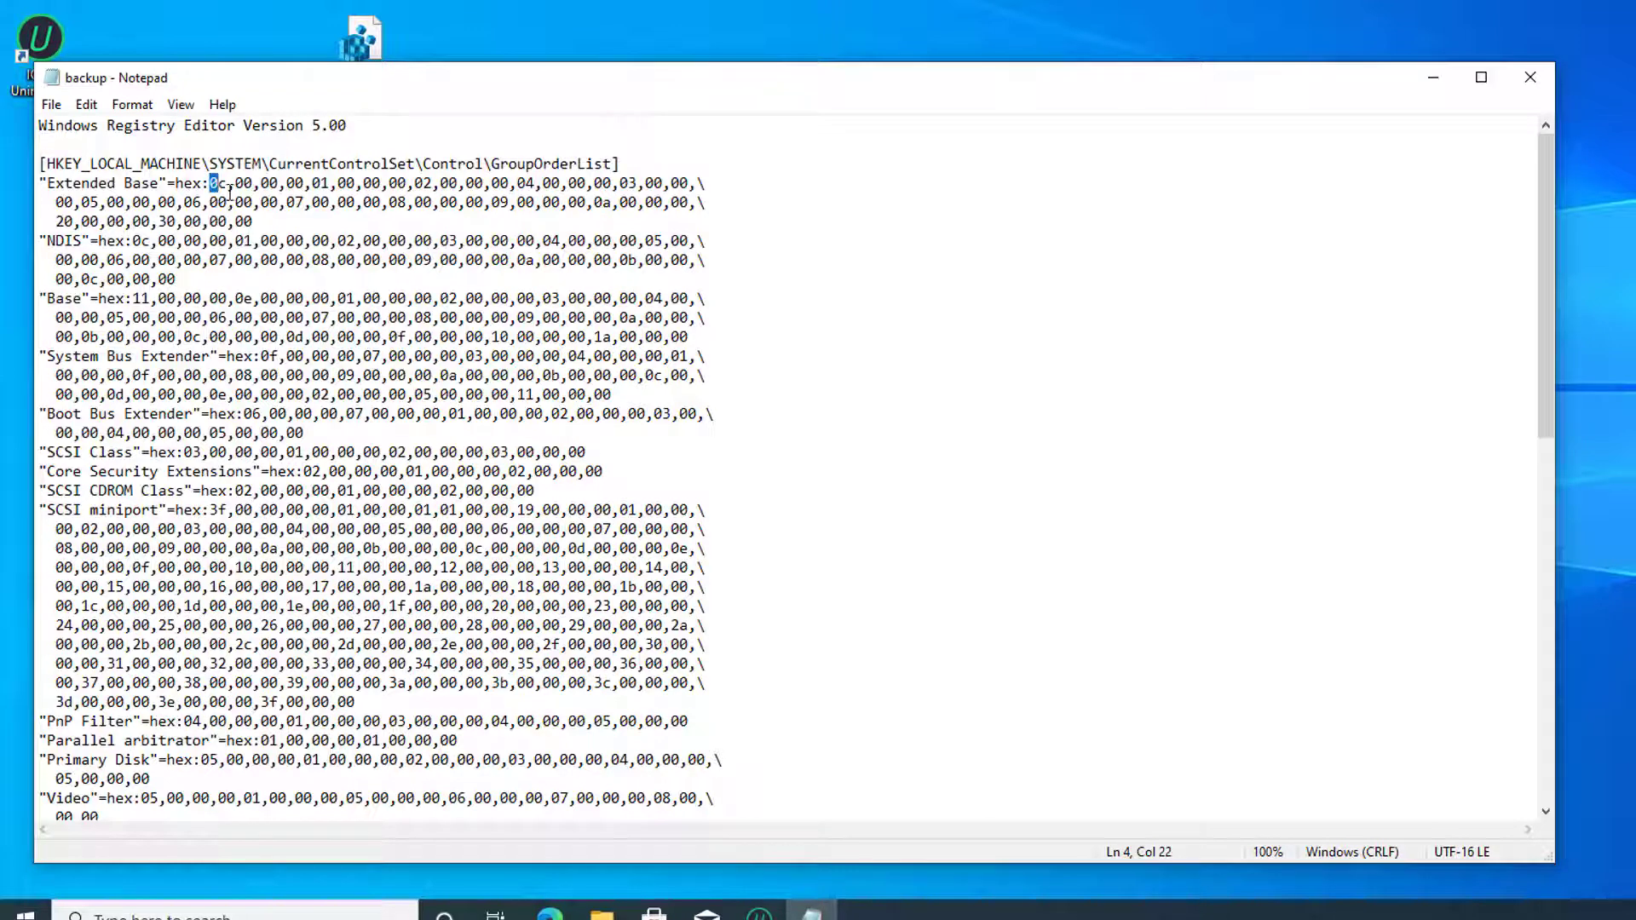
drag(210, 182, 252, 220)
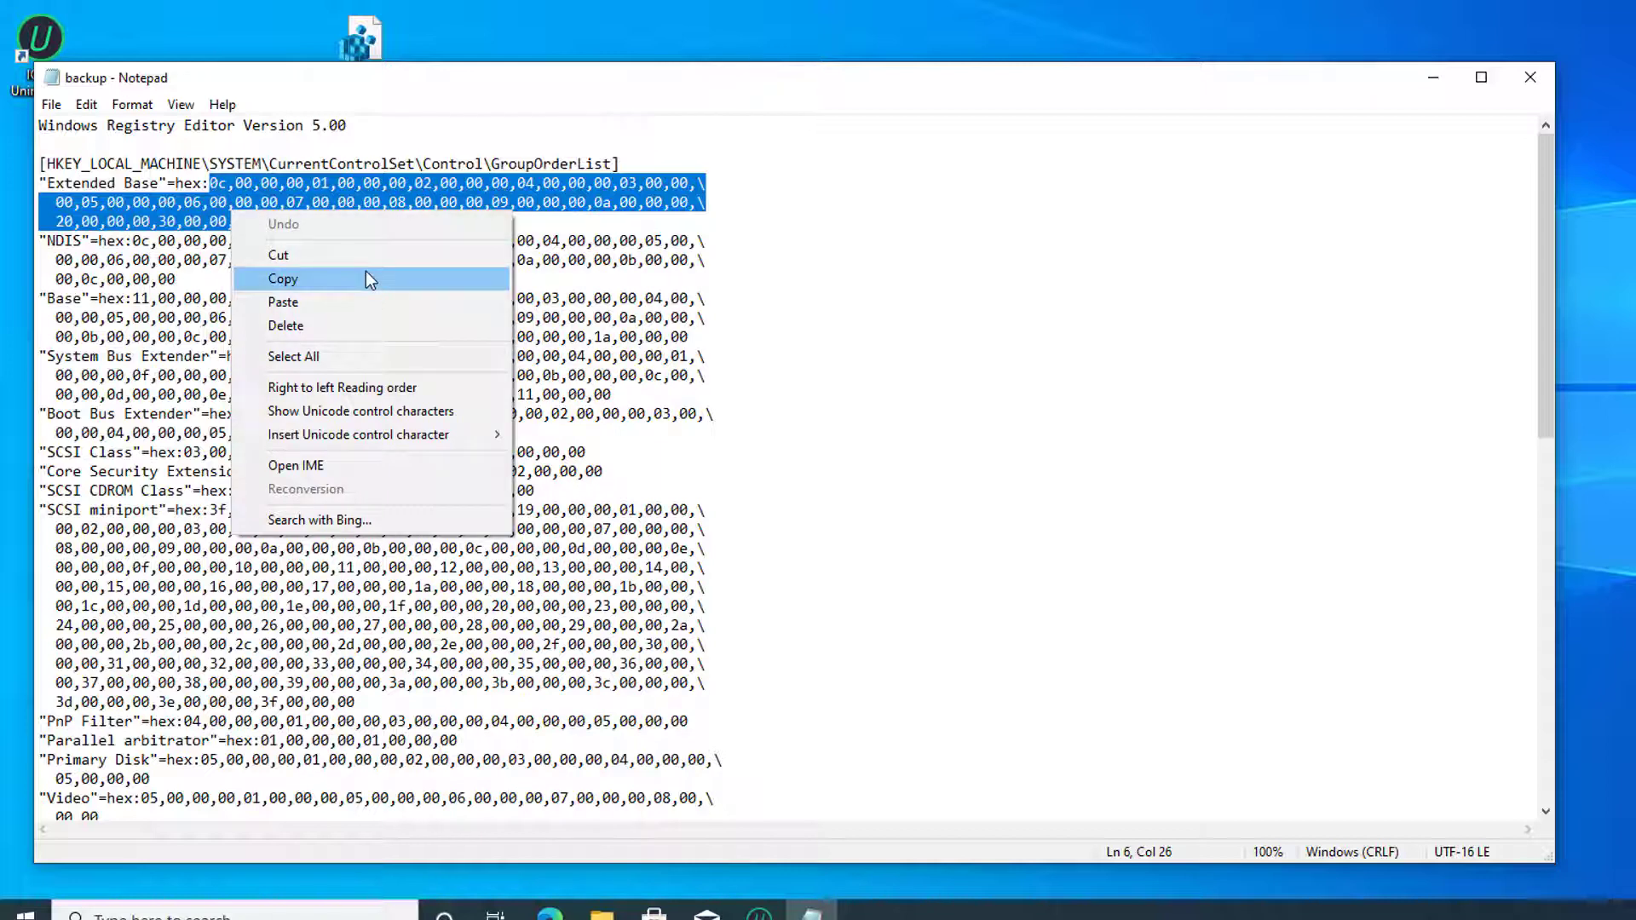
click(282, 279)
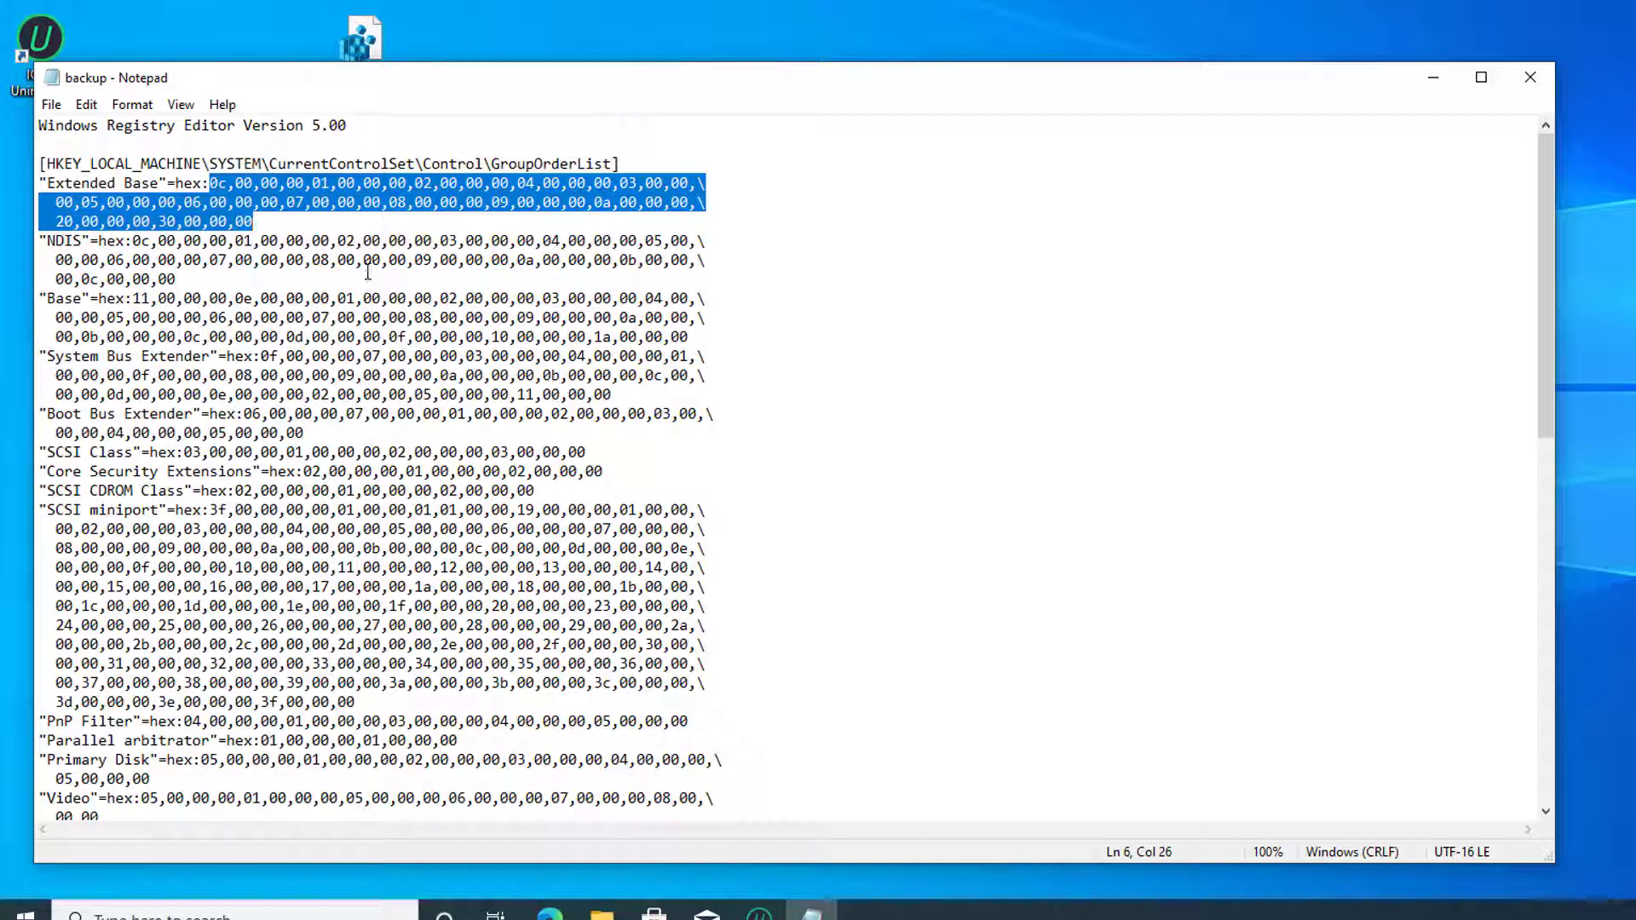
mouse_move(1530, 78)
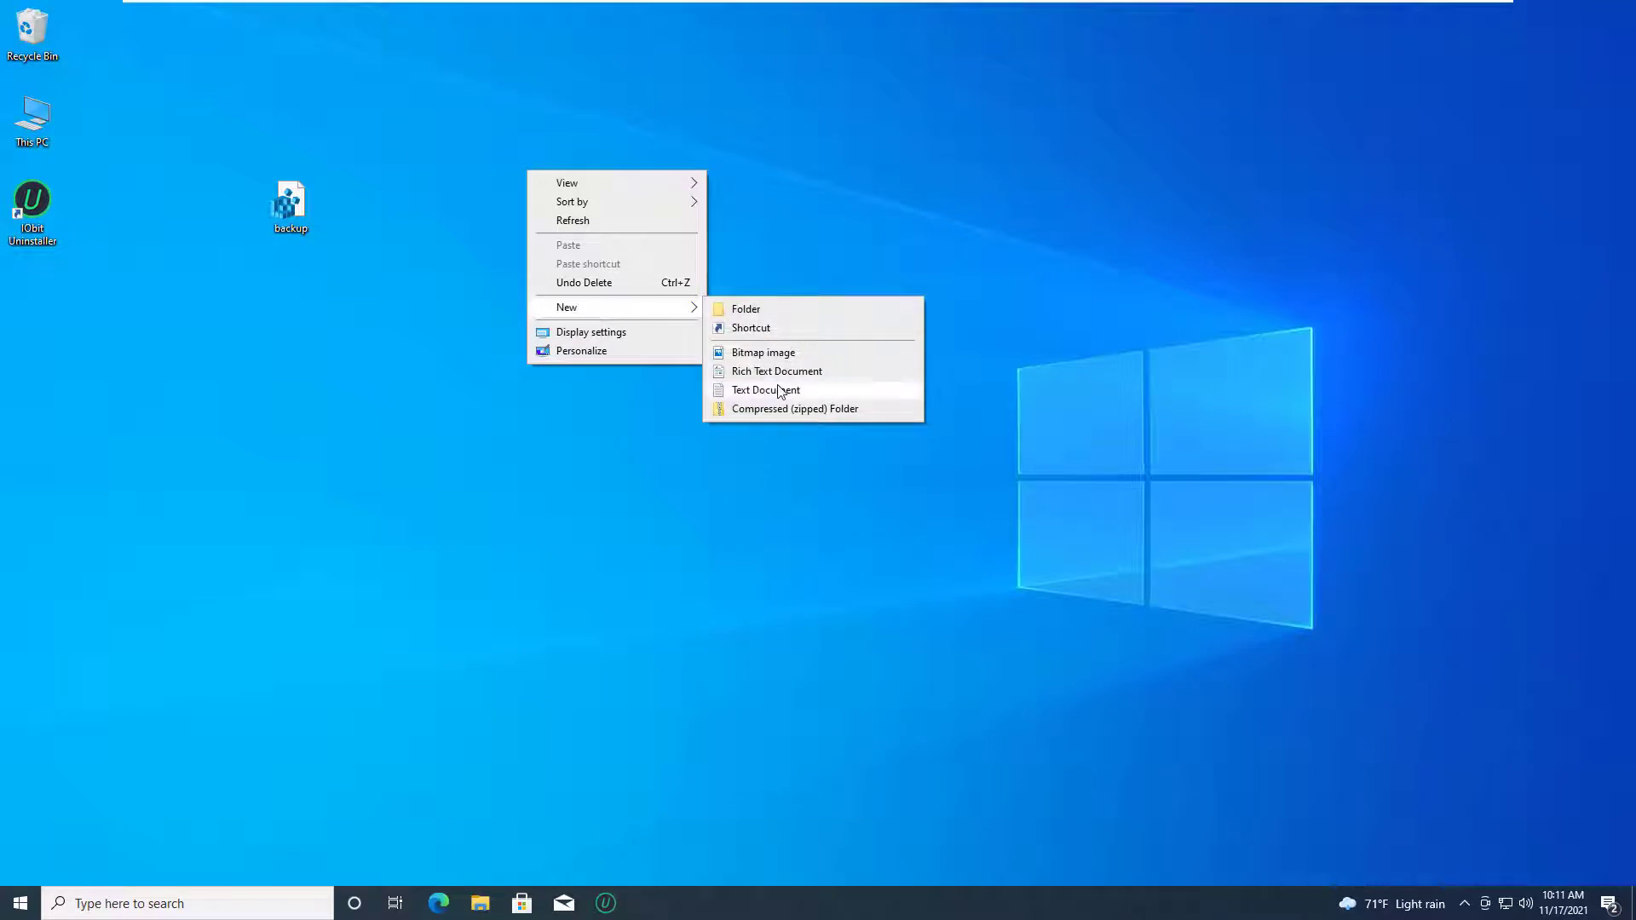
Step: Create a new text document on the desktop and paste the Extended Base hex data
click(765, 389)
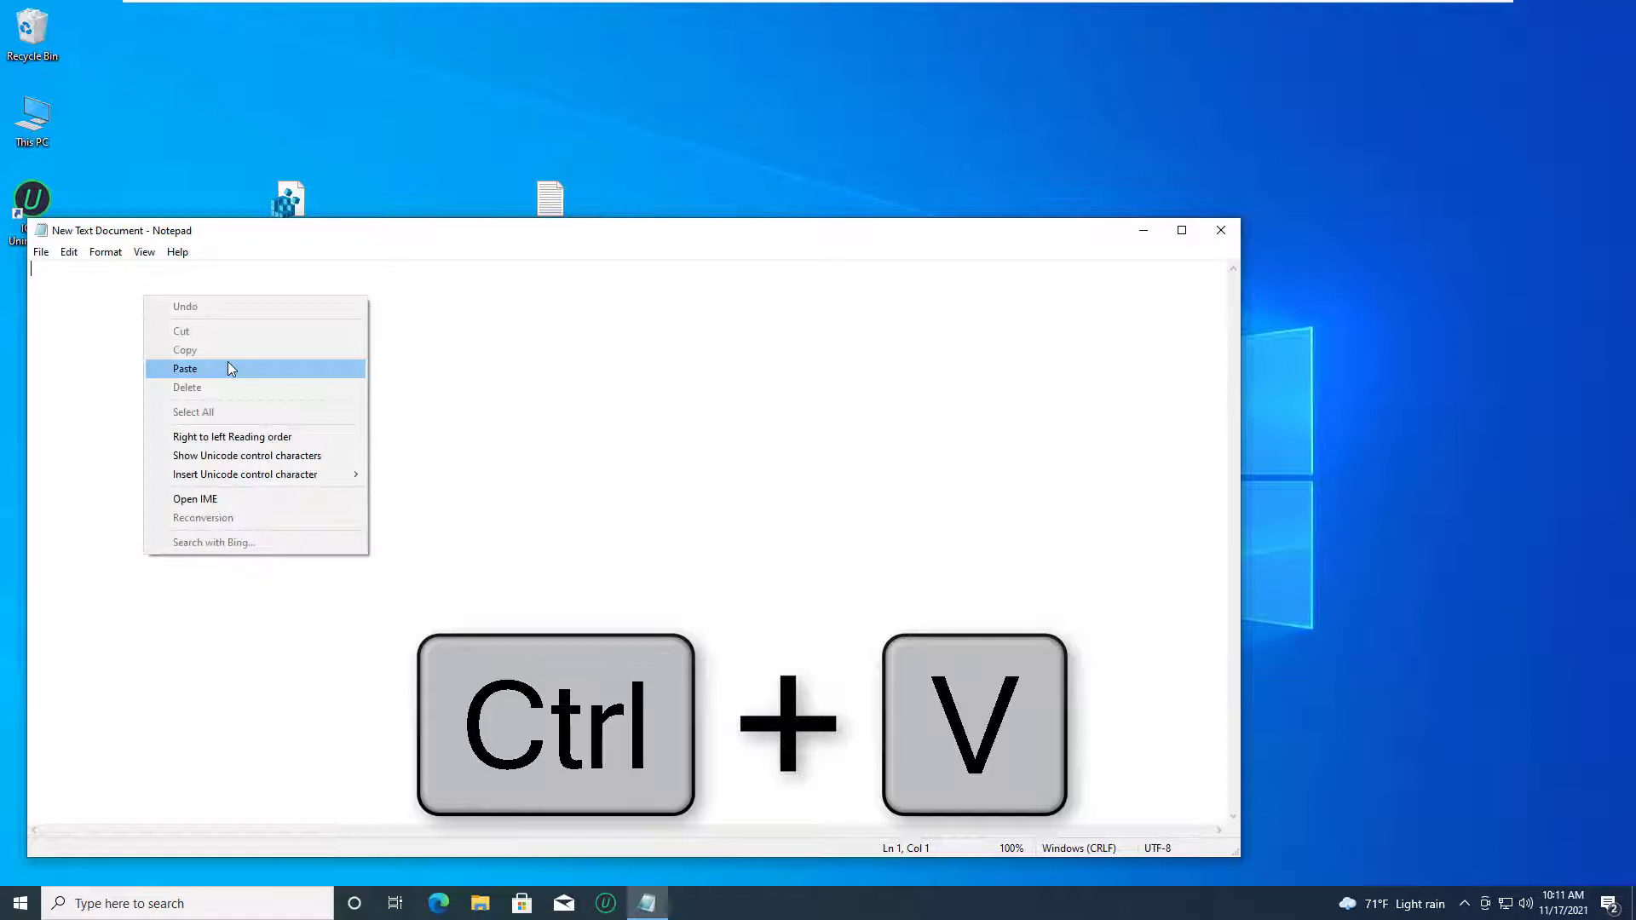
click(185, 368)
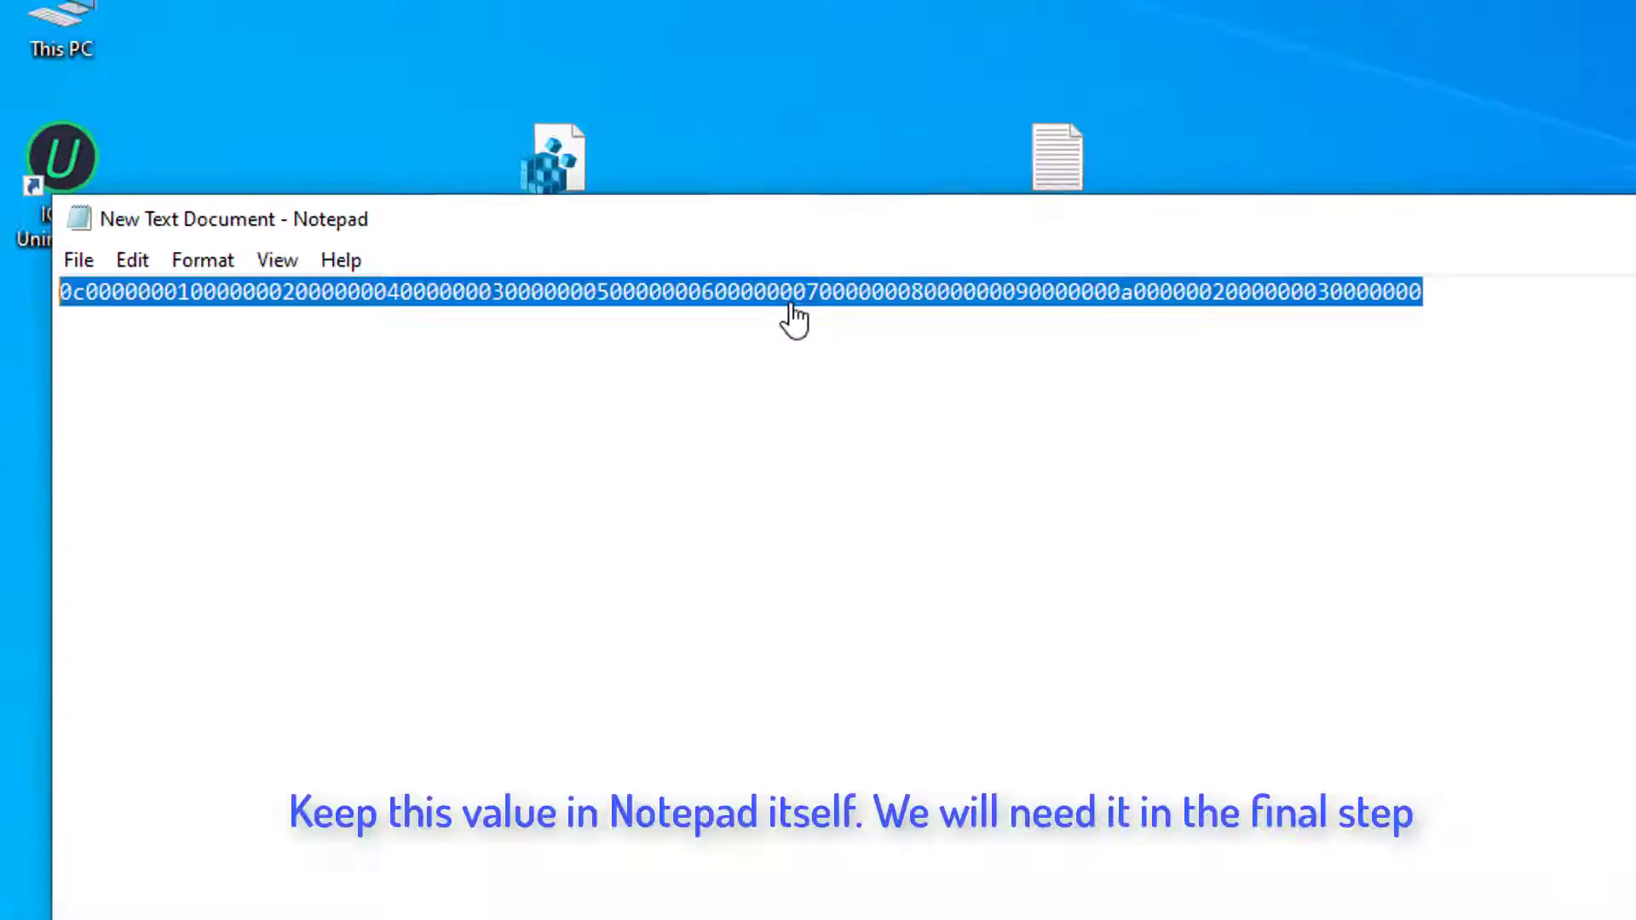
mouse_move(321, 334)
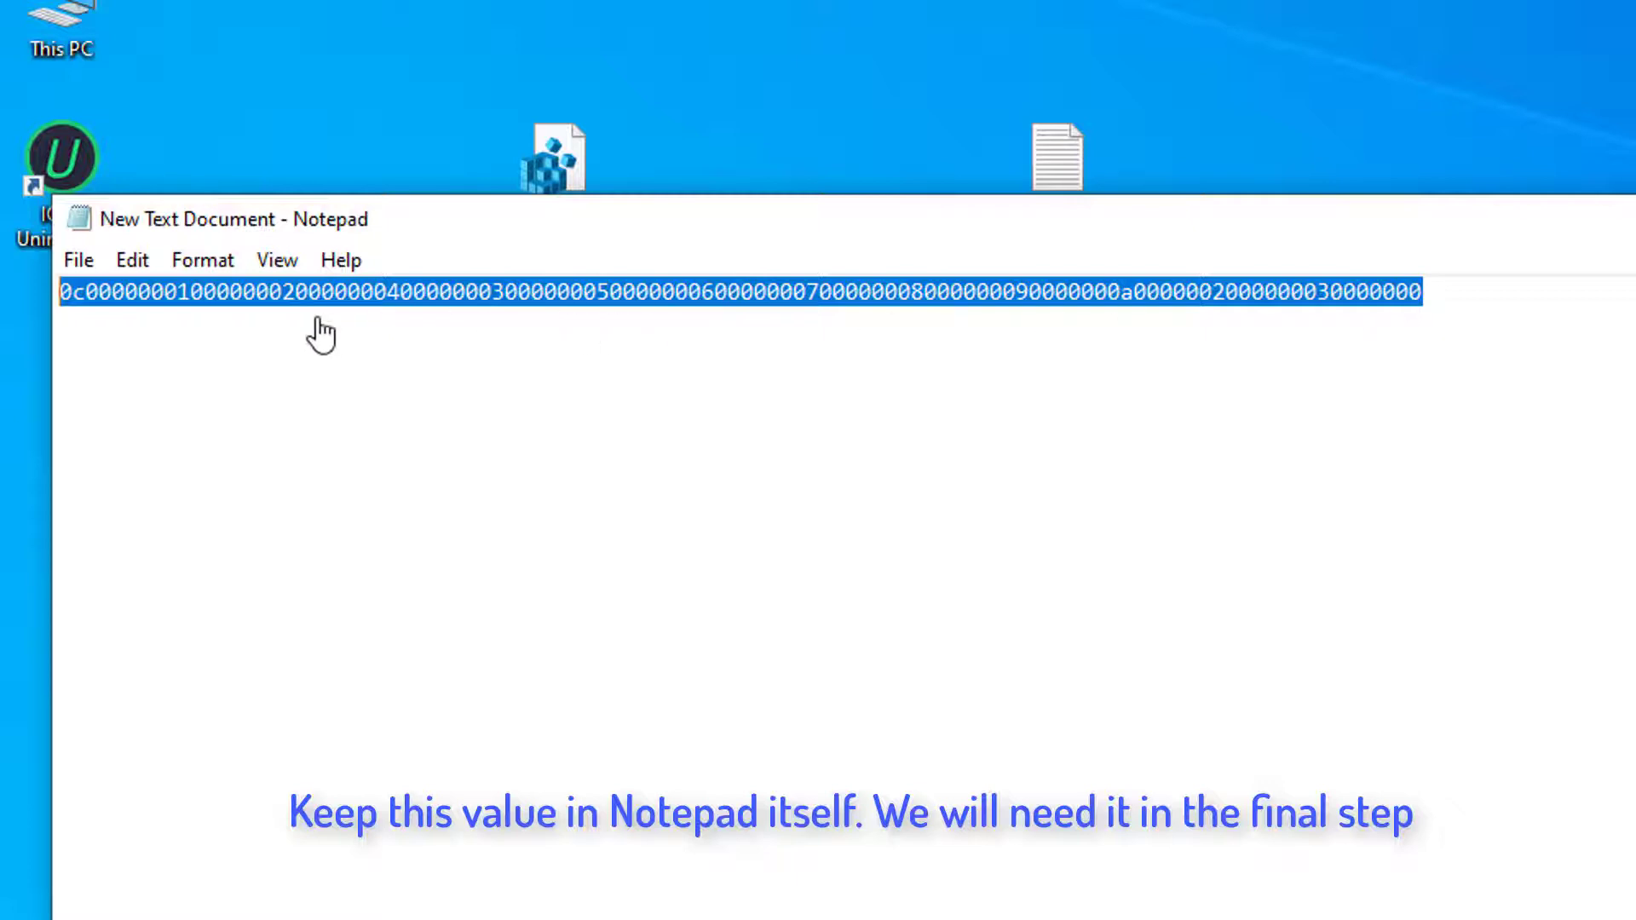
mouse_move(1258, 313)
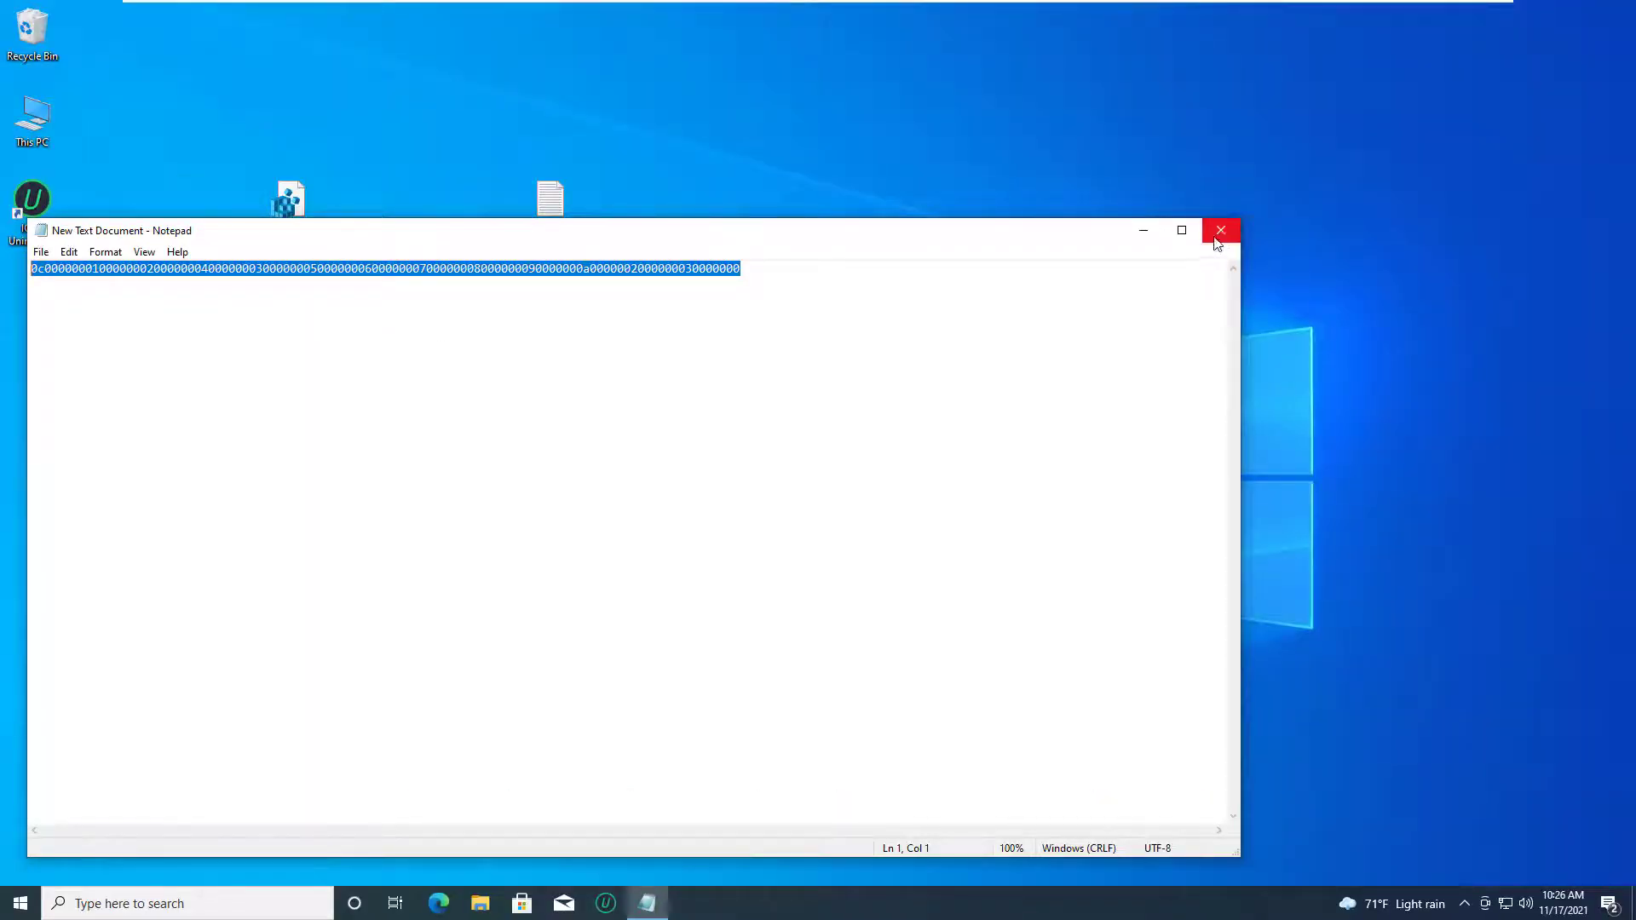
Step: Close the hex document and run Command Prompt as administrator via cmd search
click(1221, 229)
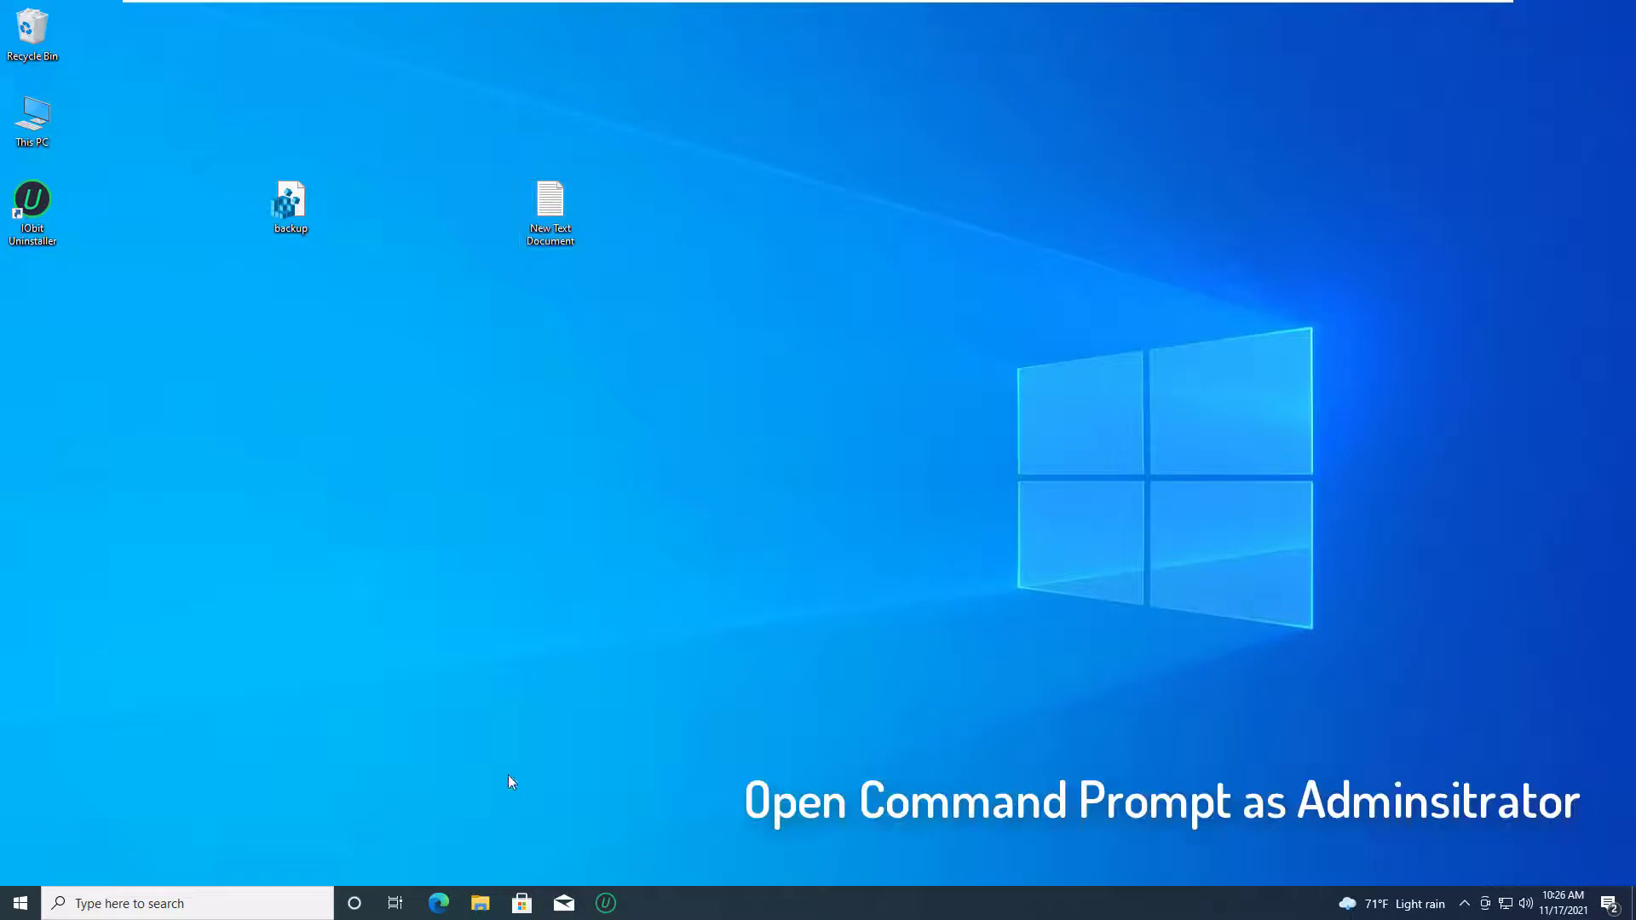
text(cmd)
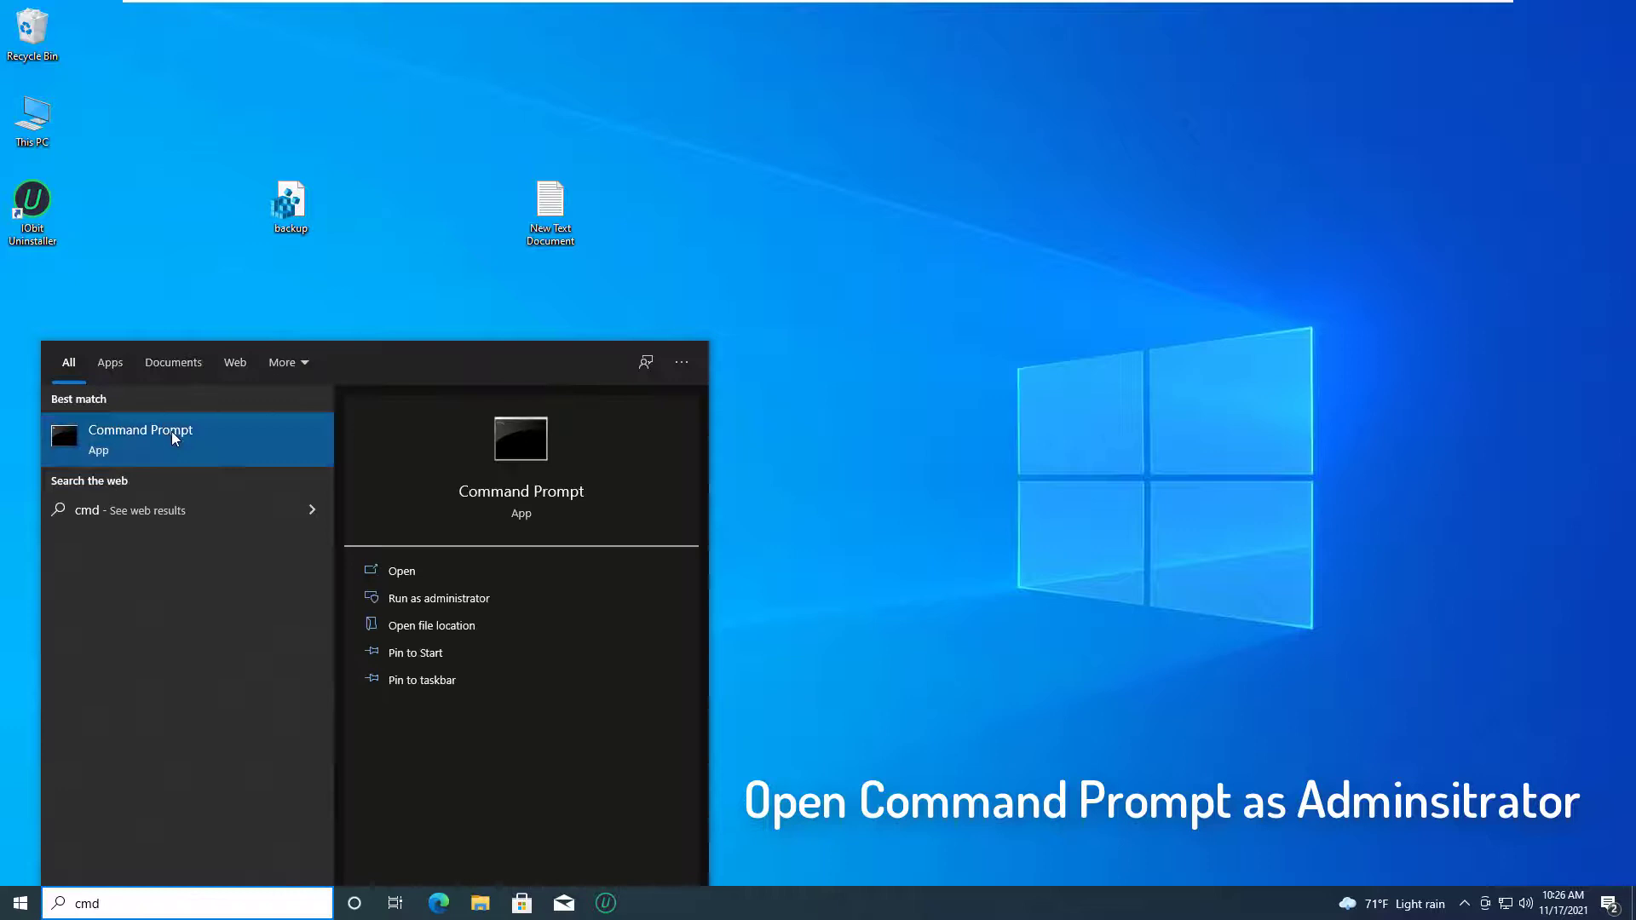
mouse_move(267, 461)
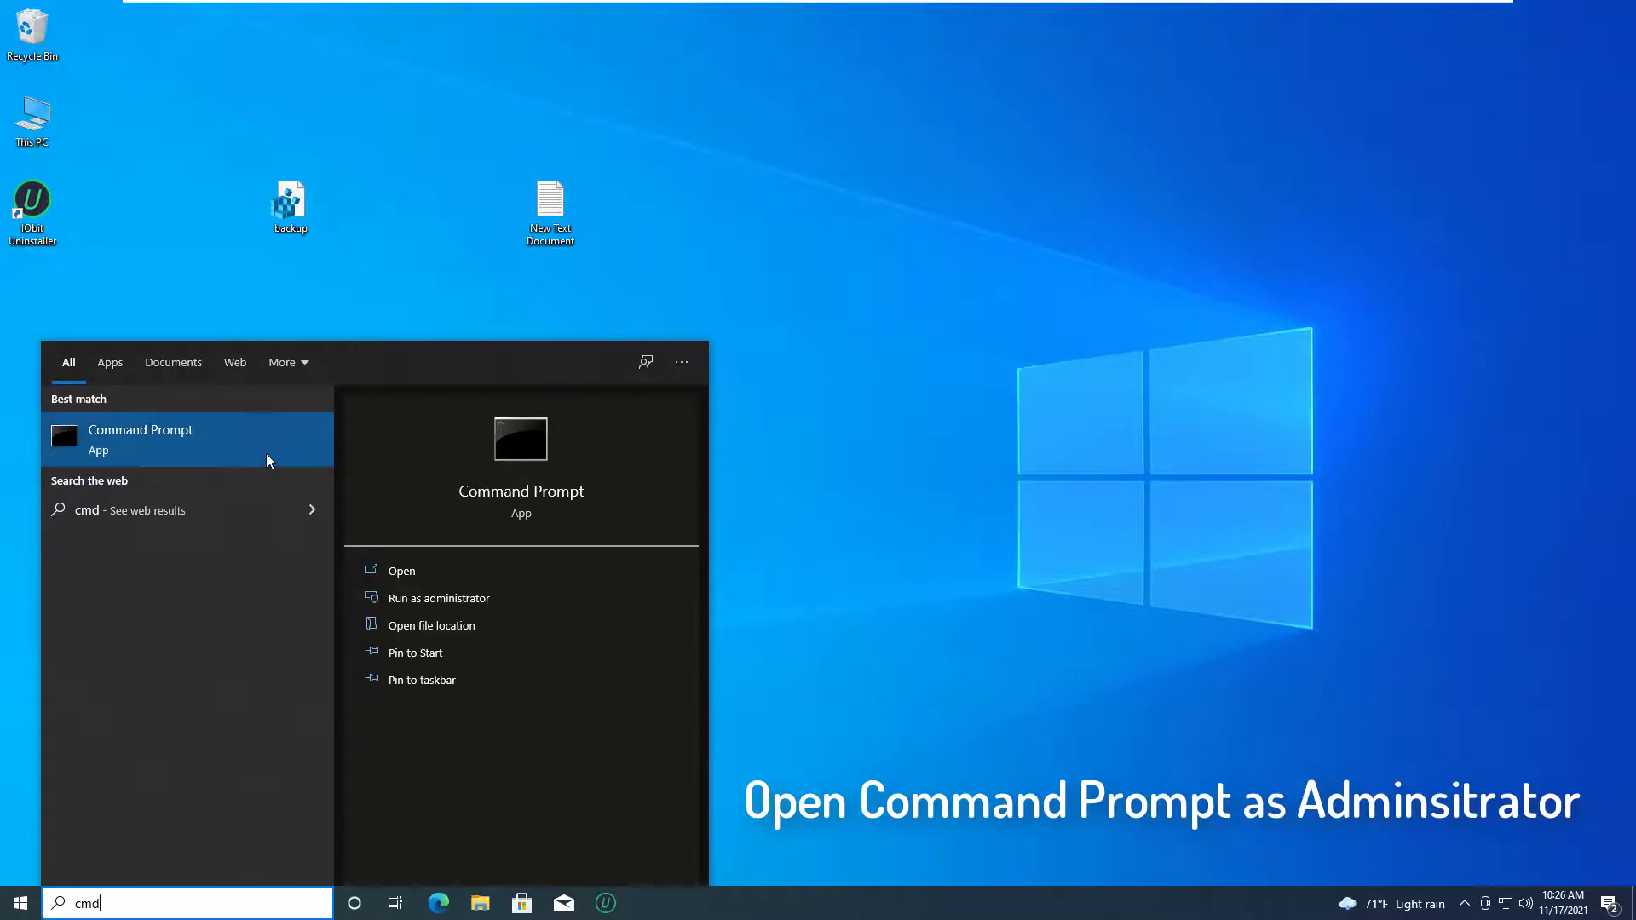
click(423, 598)
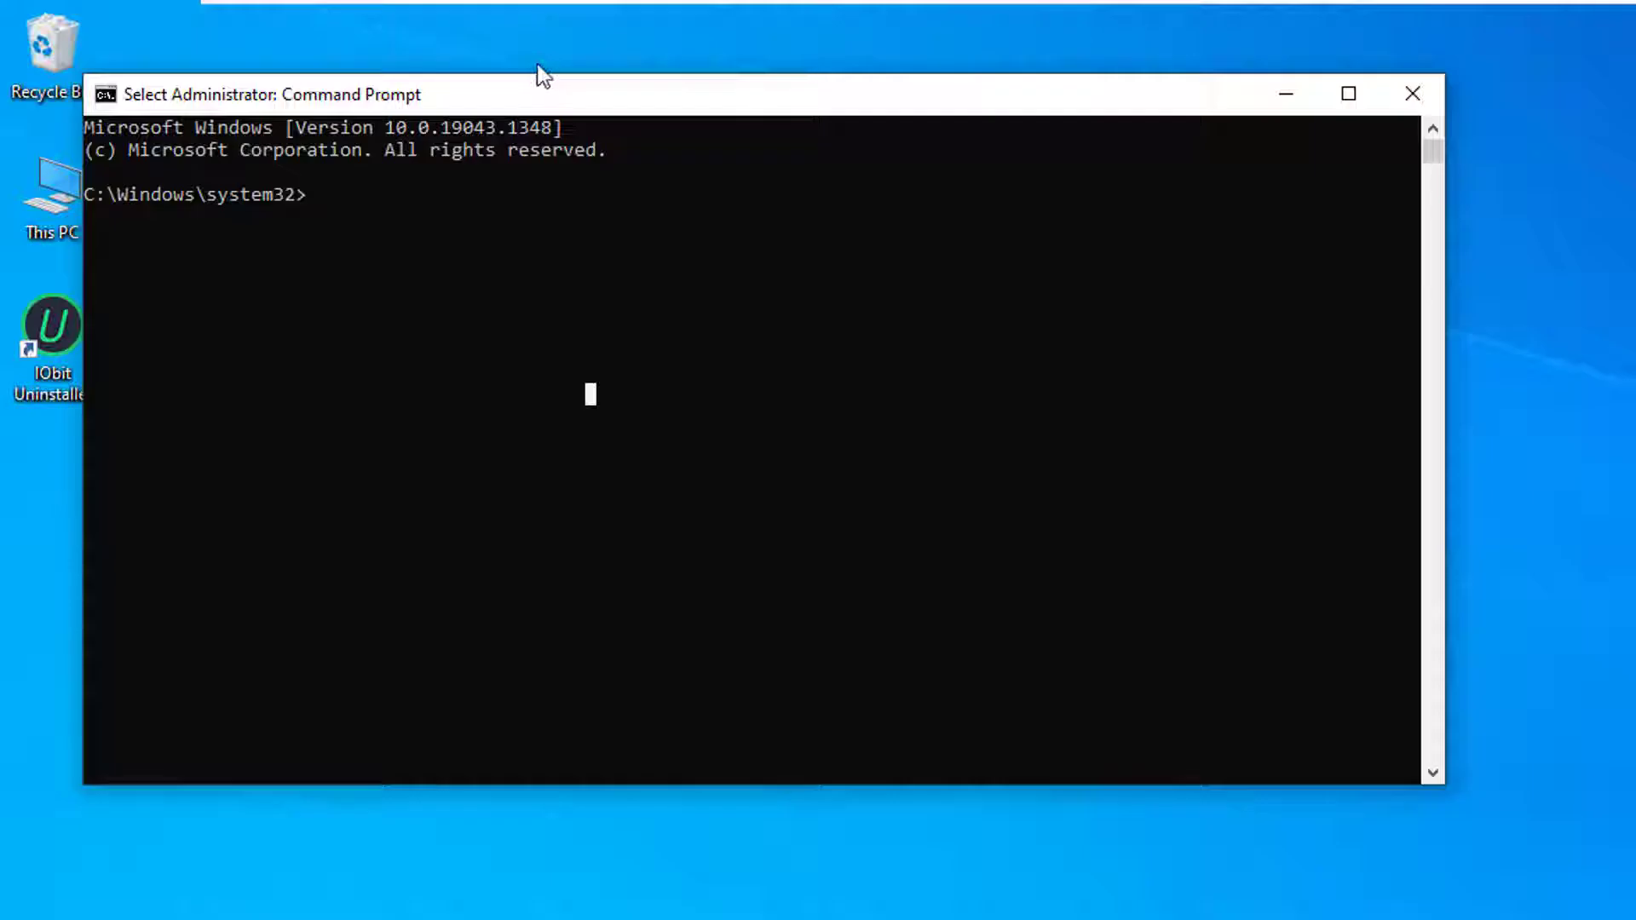